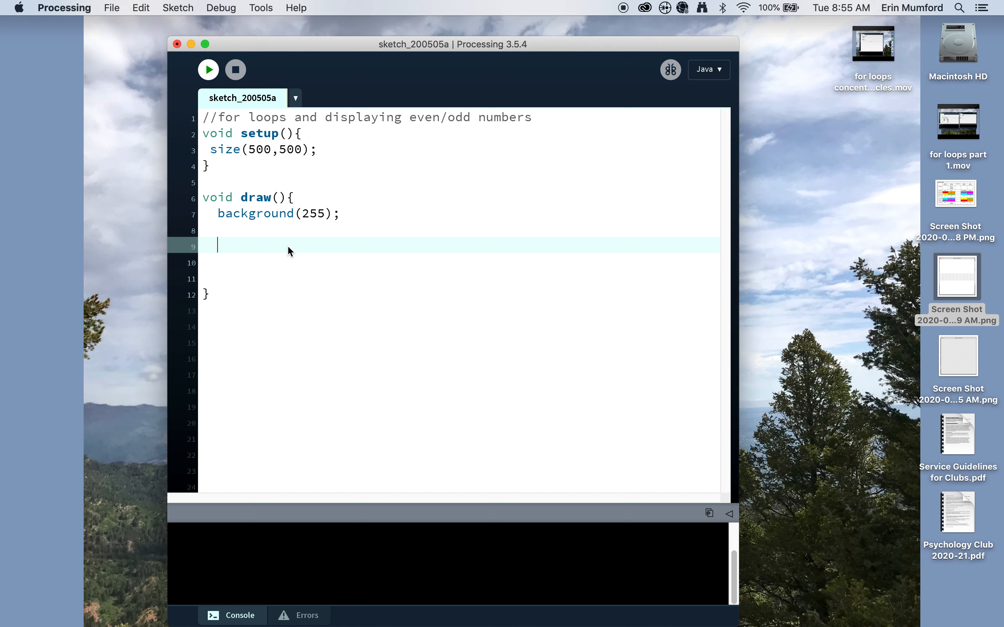
# Write the loop header for(int i=0; i<10; i=i+1) inside draw()
pyautogui.write('f')
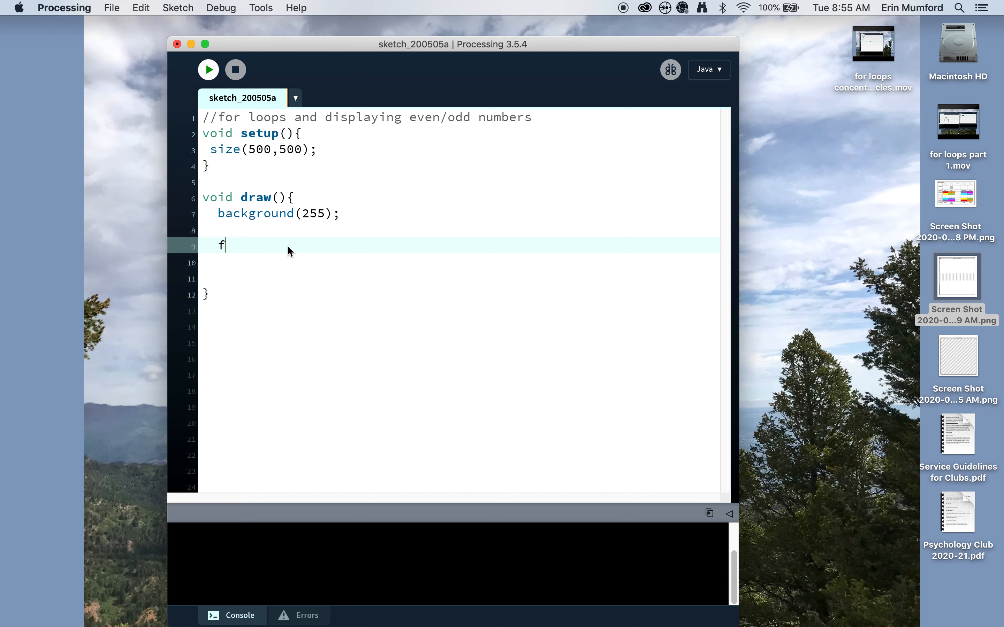
pyautogui.write('or(int')
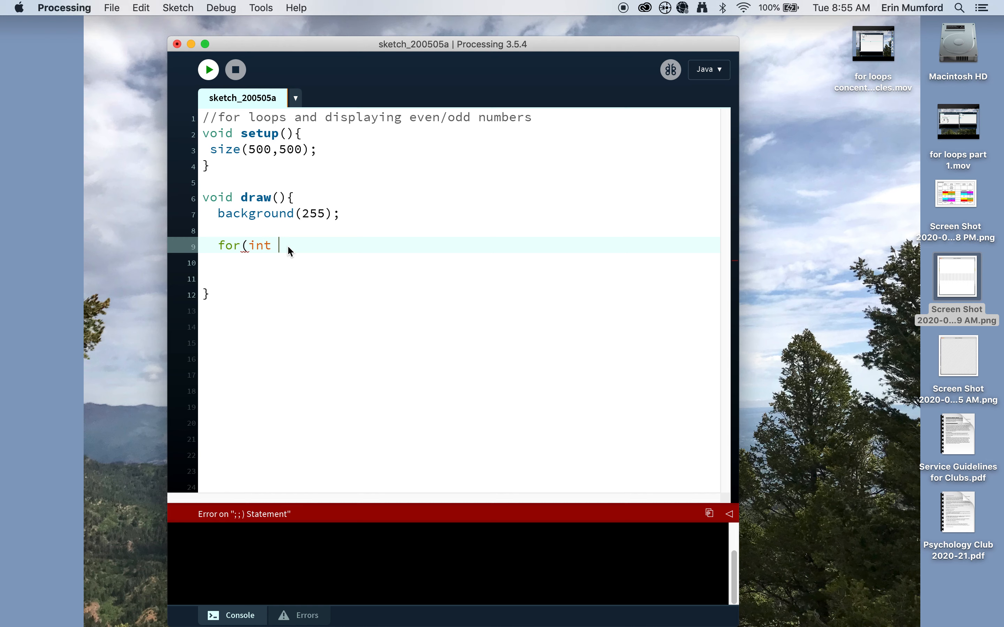
pyautogui.write('i')
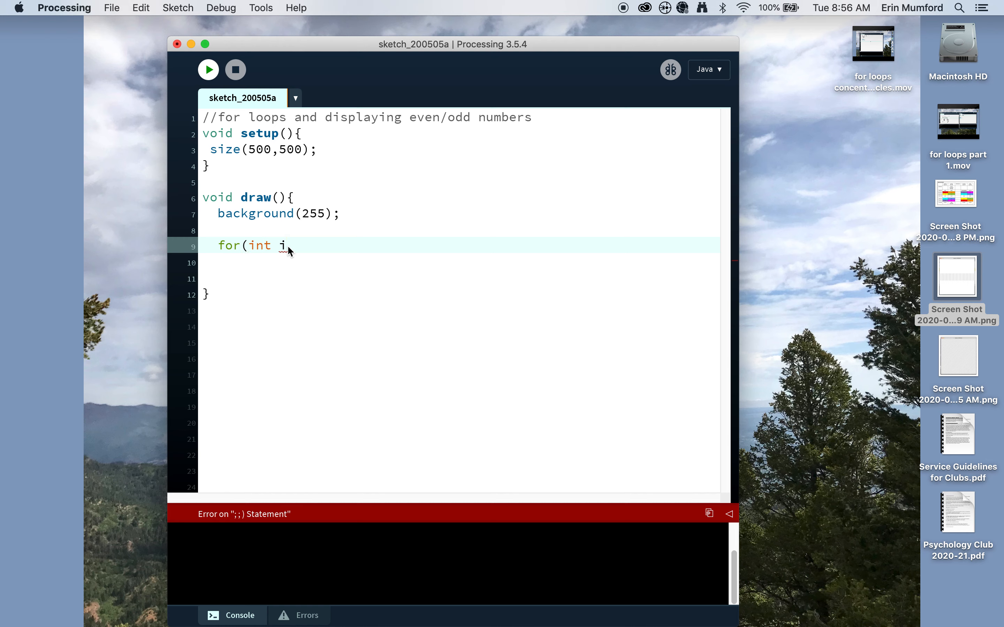
pyautogui.write('=0;')
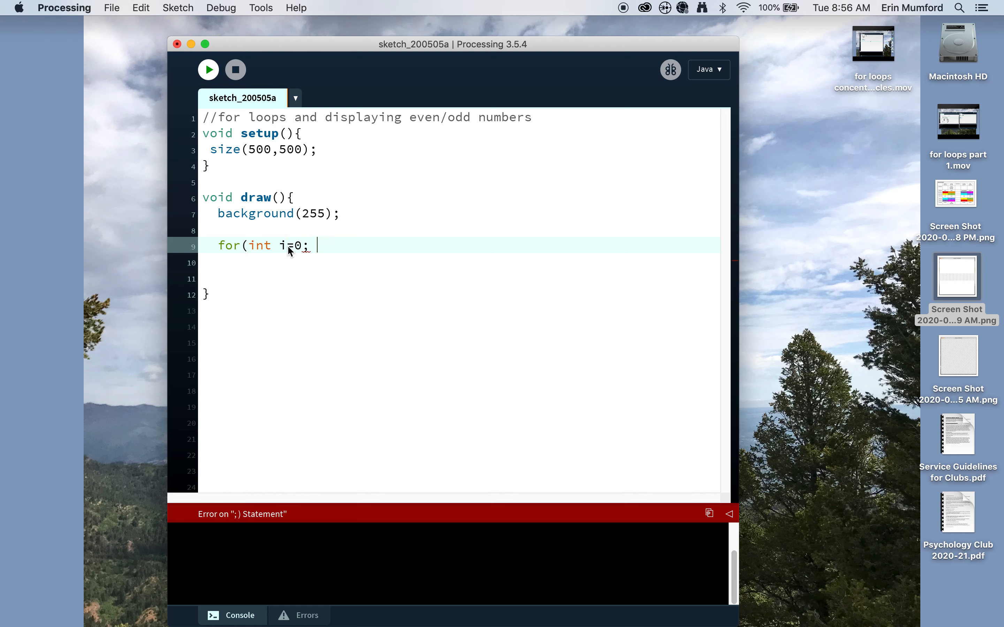
pyautogui.write('i<')
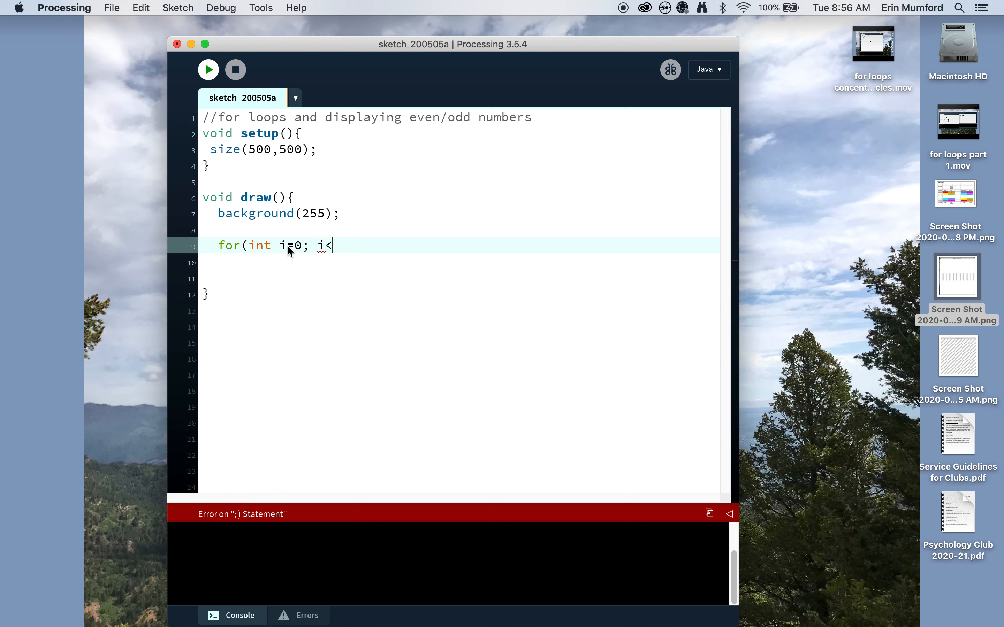
pyautogui.write('10')
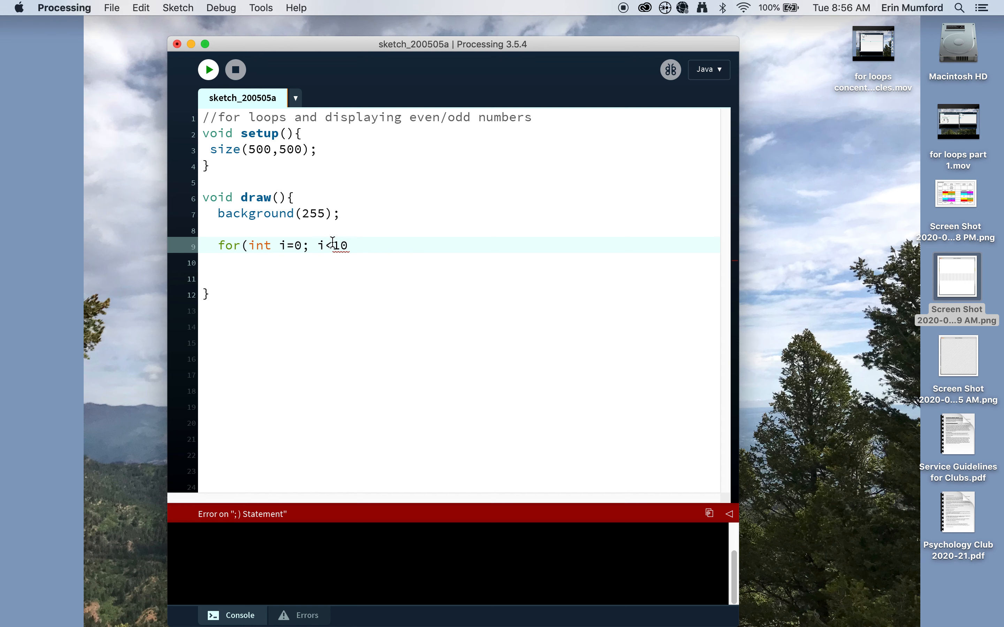
pyautogui.write('; i')
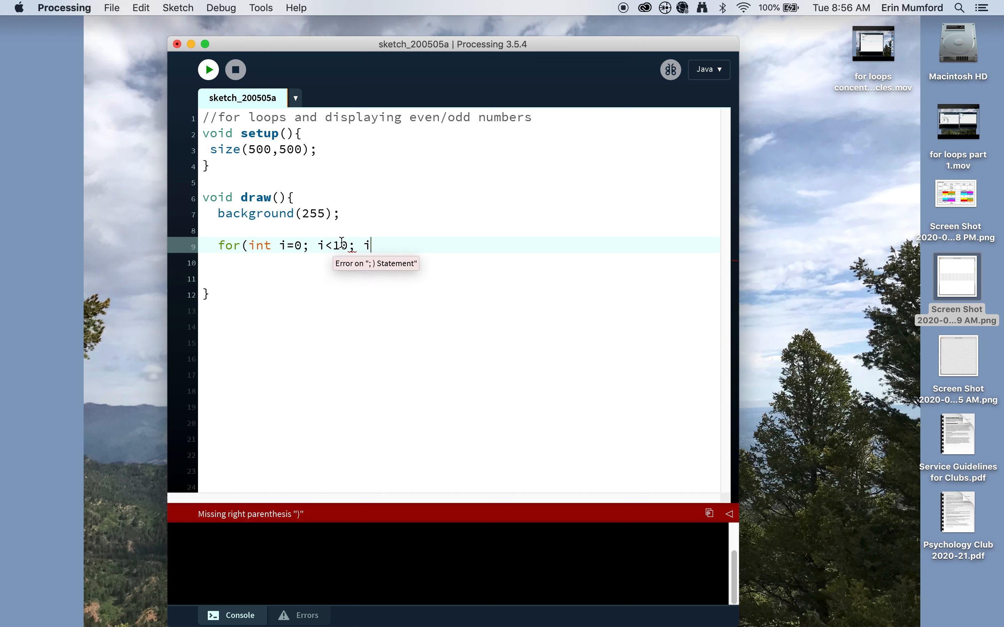
pyautogui.write('=i+1){')
pyautogui.click(459, 263)
pyautogui.write('fill')
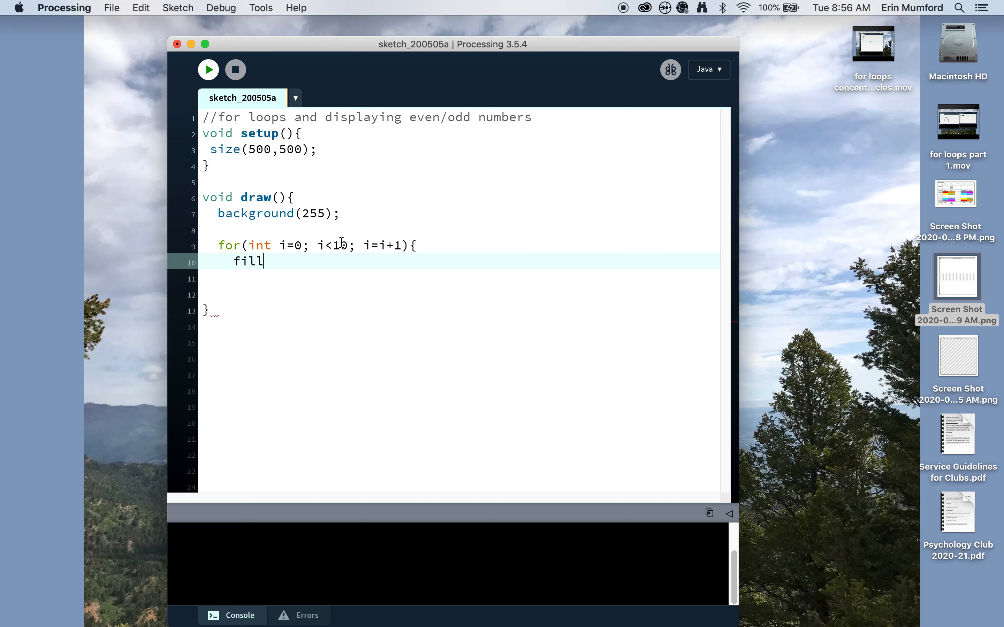
# Set the loop's fill colour to fill(0,0,255); with a //blue comment
pyautogui.write('(0,')
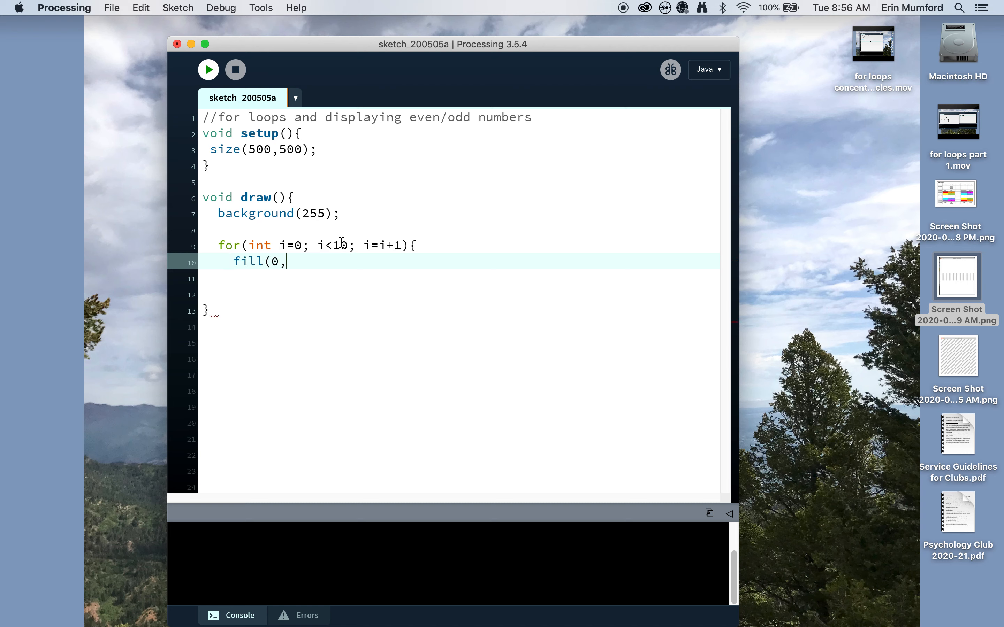
pyautogui.write('0')
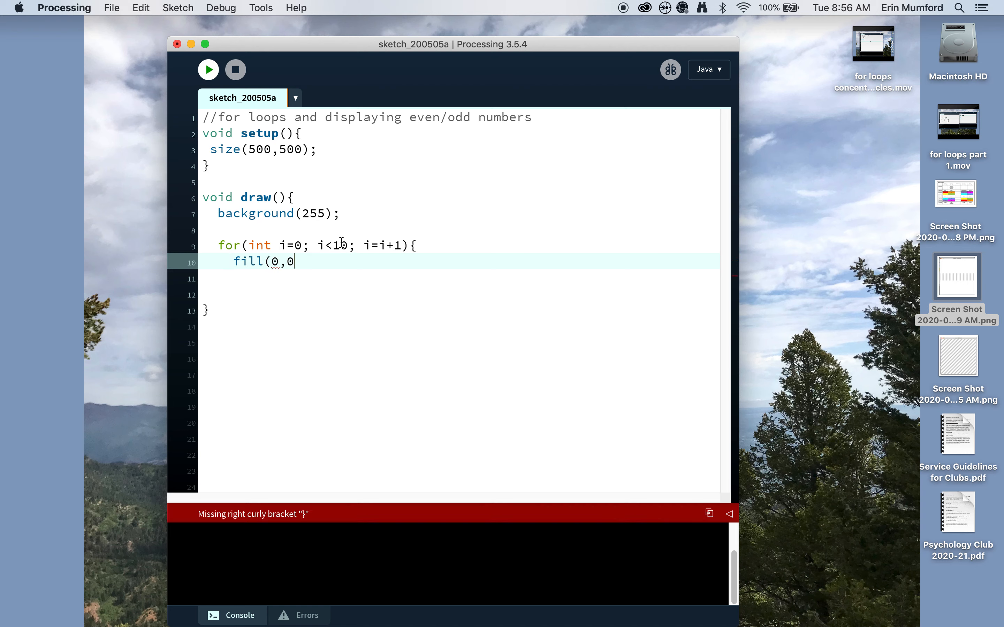
pyautogui.write(',255)')
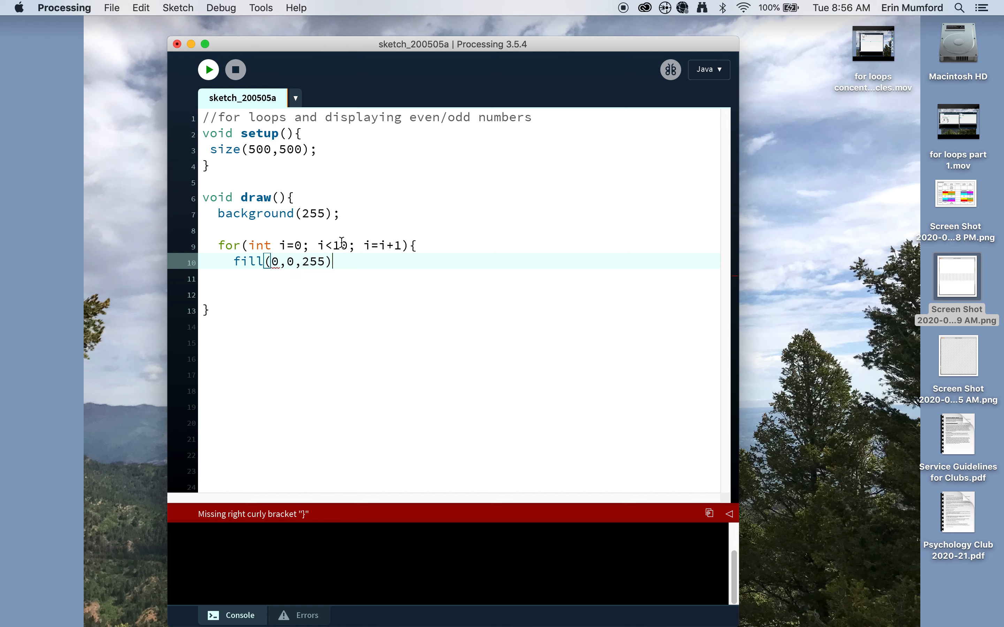
pyautogui.write('; //blue')
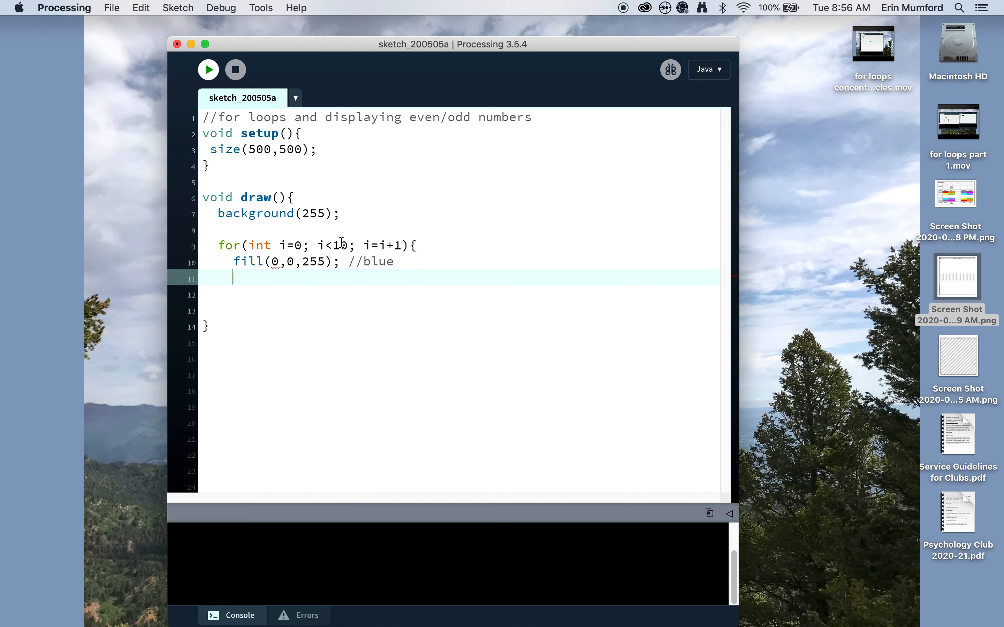
# Draw each number with text(i, i*50, 250); inside the loop
pyautogui.write('text(')
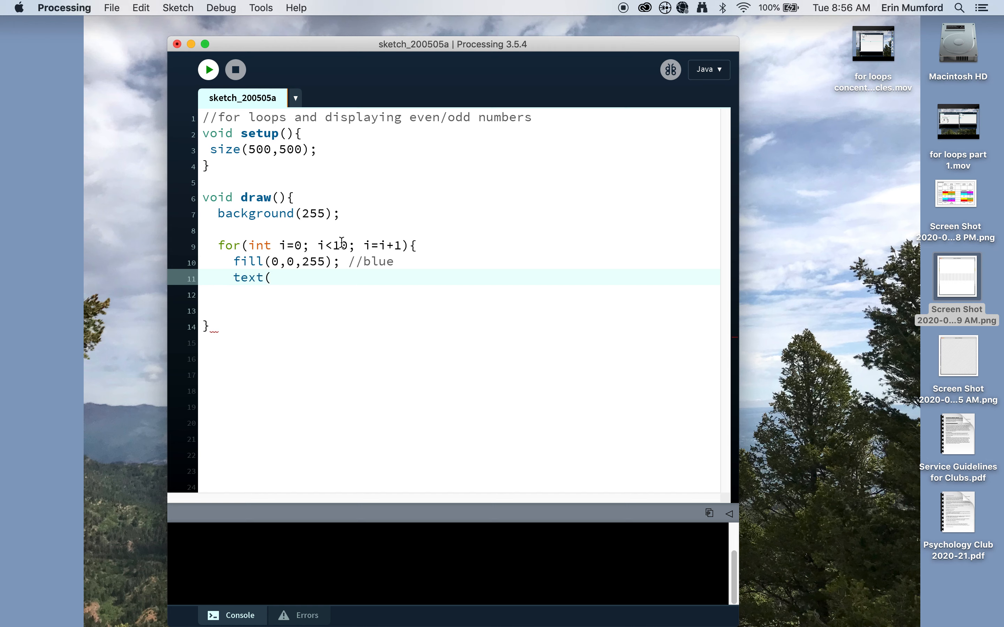
pyautogui.write('i,')
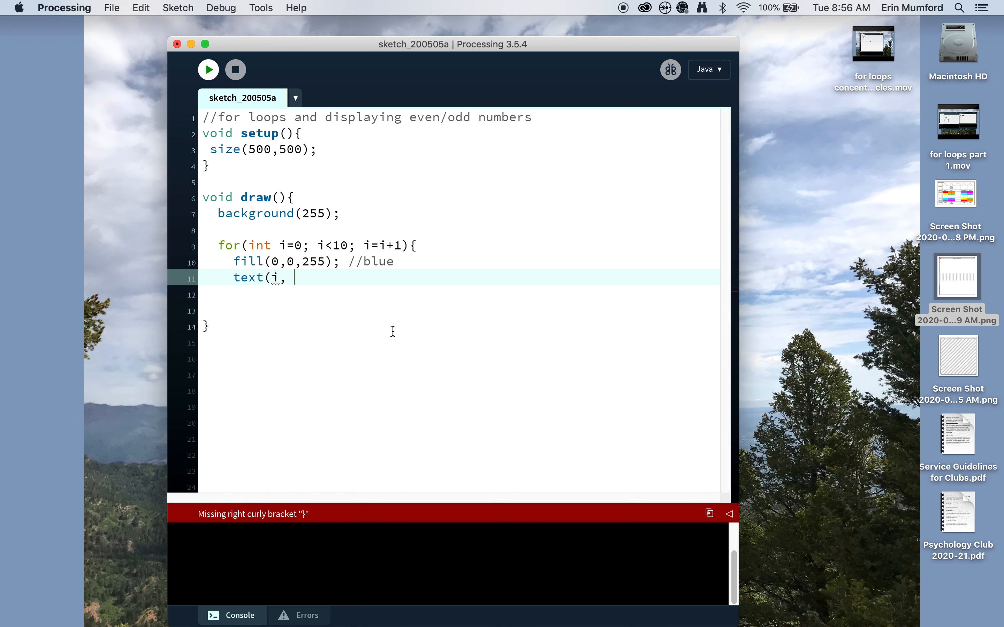
pyautogui.write('i*')
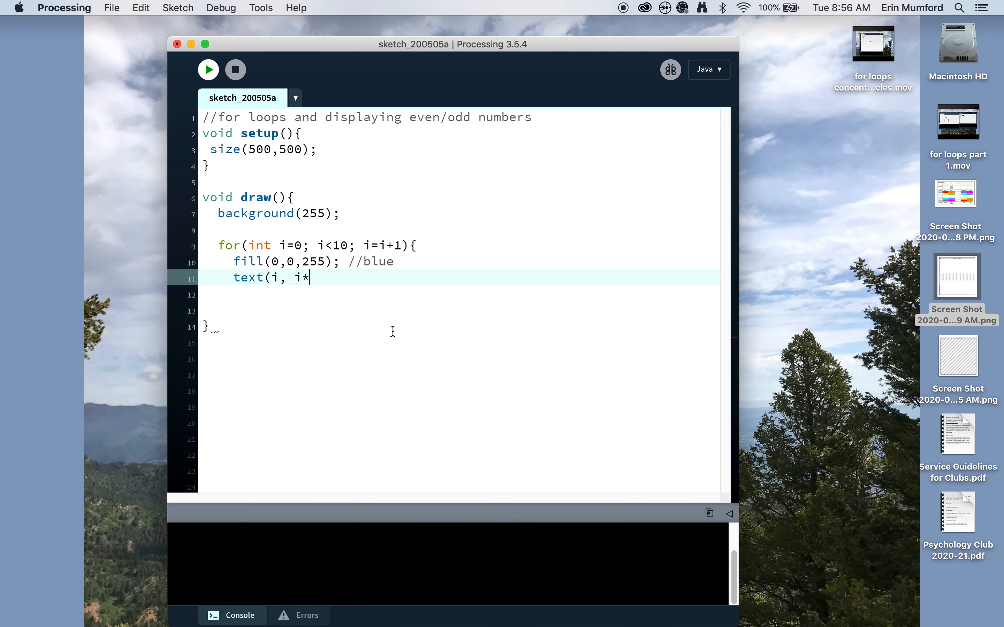
pyautogui.write('50')
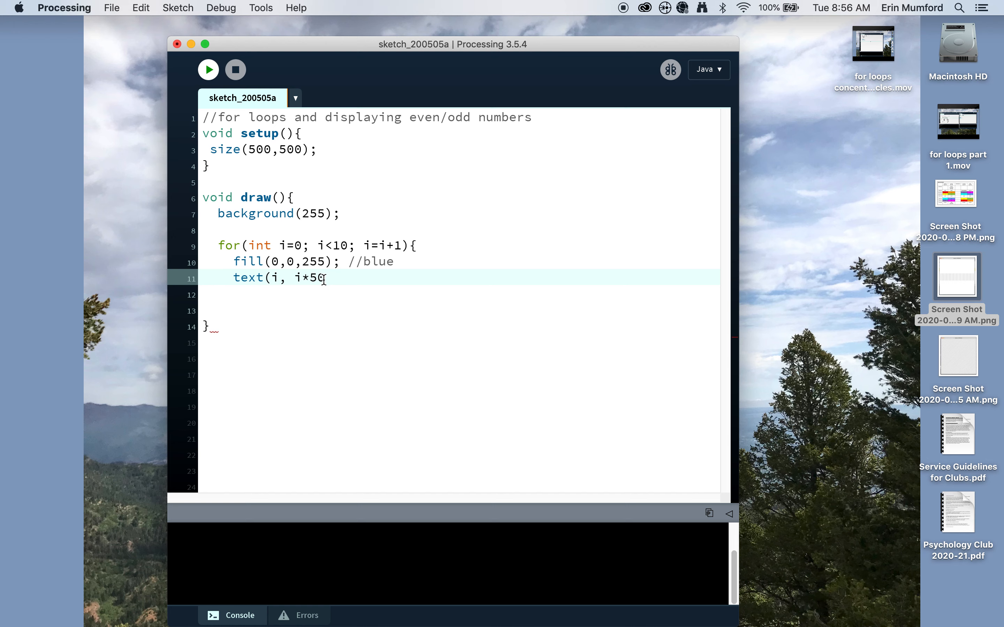
pyautogui.moveTo(296, 244)
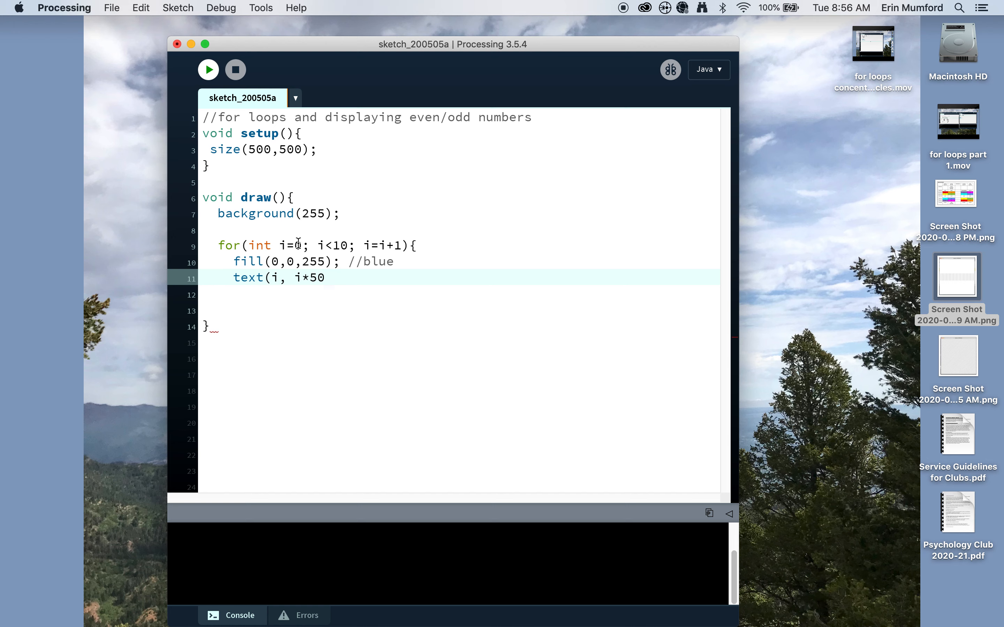
pyautogui.moveTo(274, 281)
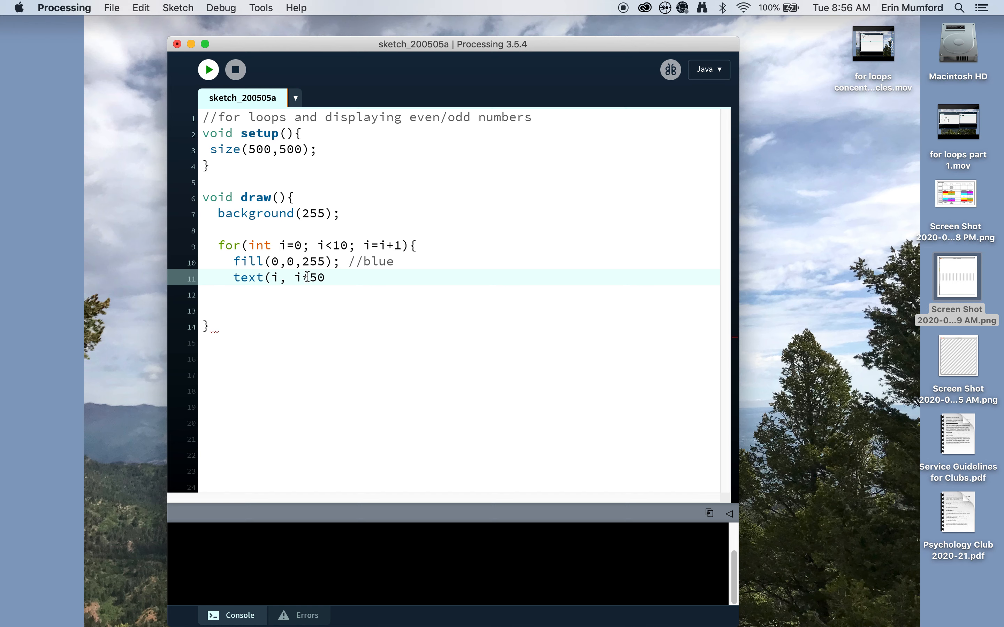
pyautogui.write('*')
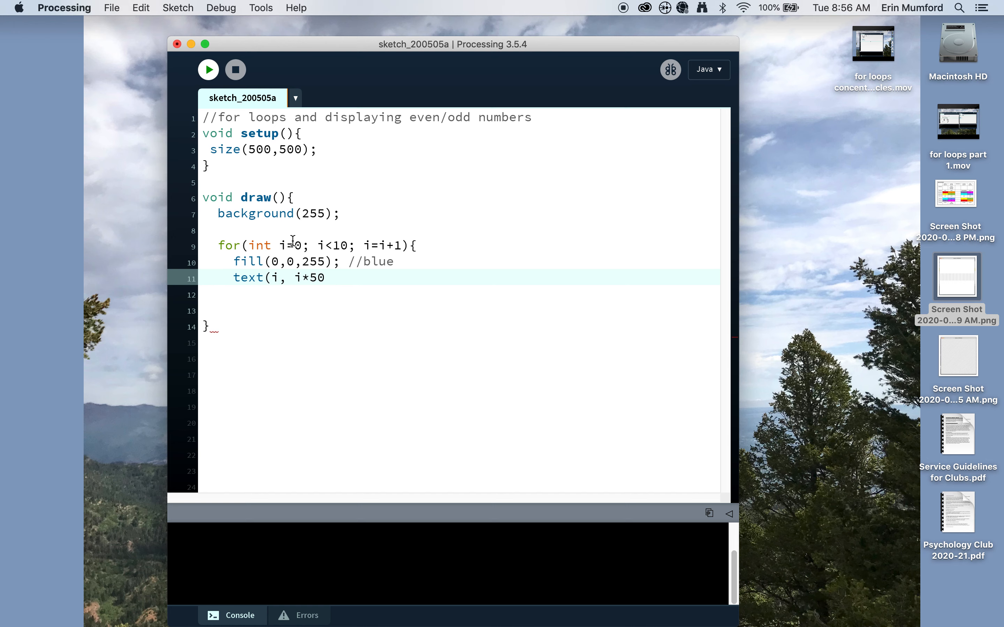
pyautogui.moveTo(294, 277)
pyautogui.write(', 2')
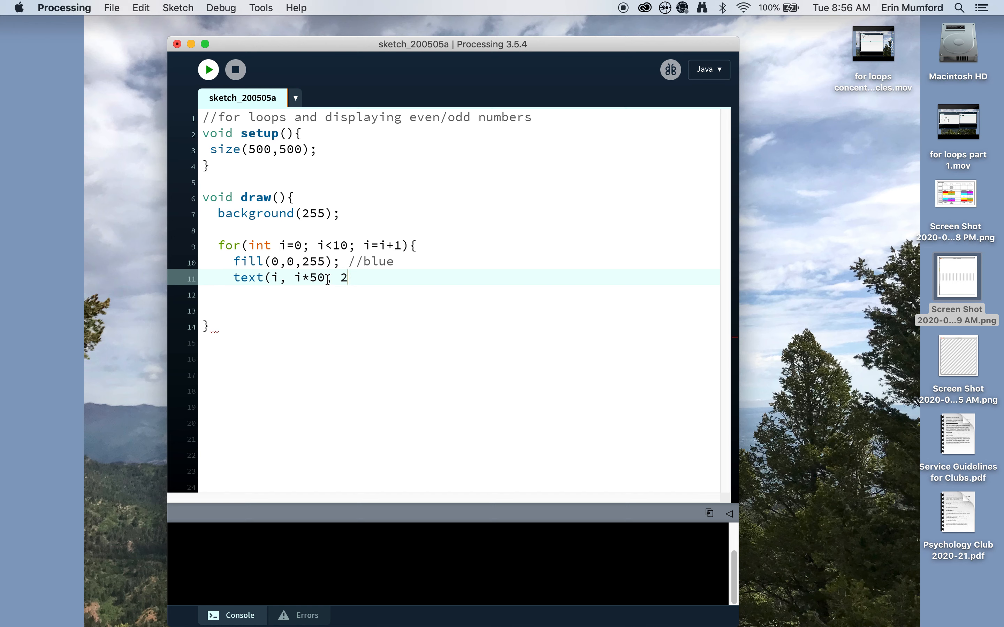
pyautogui.write('50);')
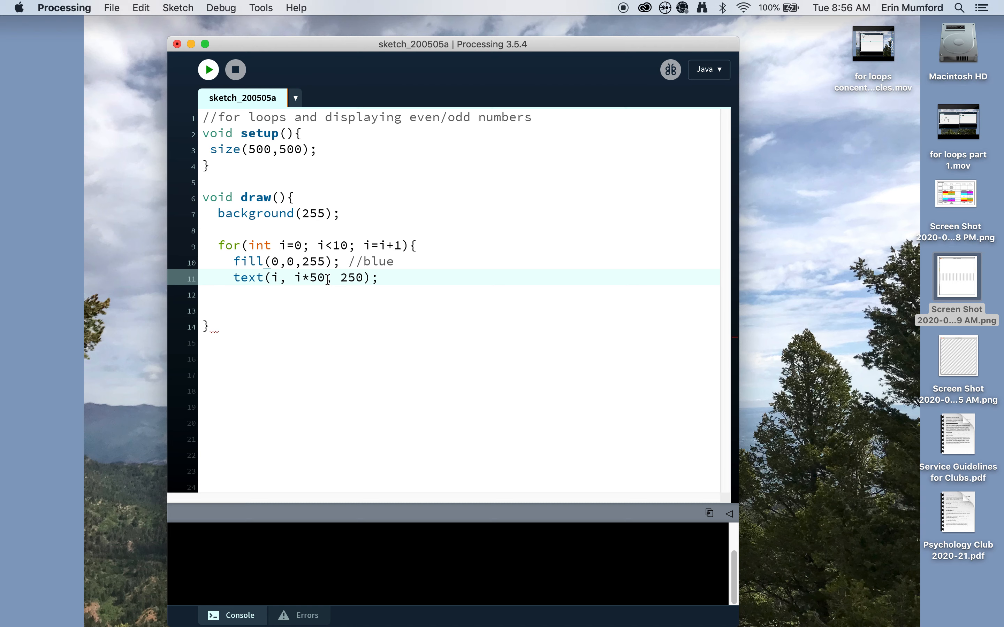
# Add the comment //use i*50 to space out numbers after the text call
pyautogui.write('//use')
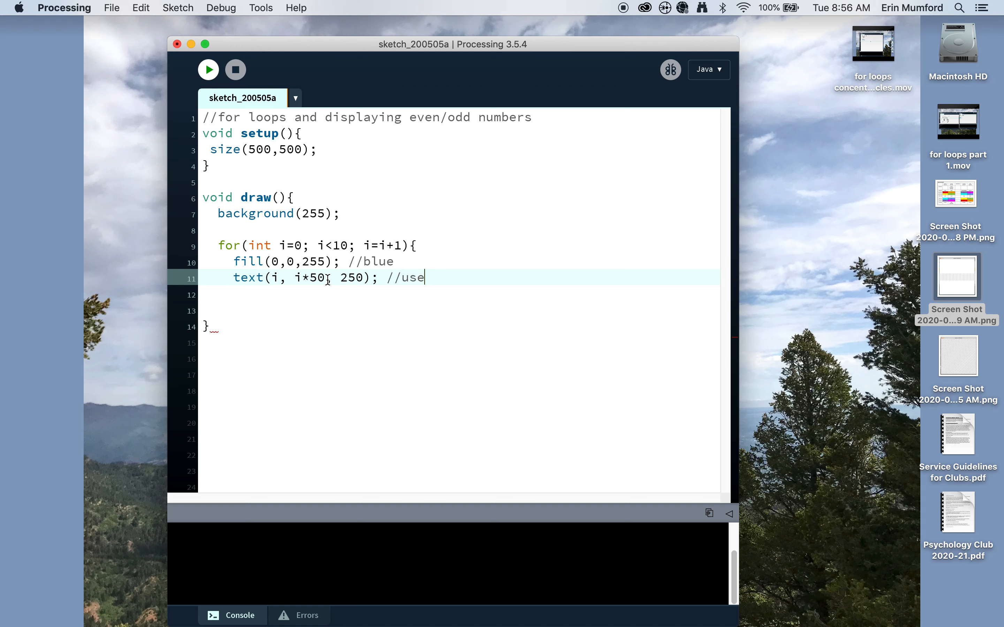
pyautogui.write('i')
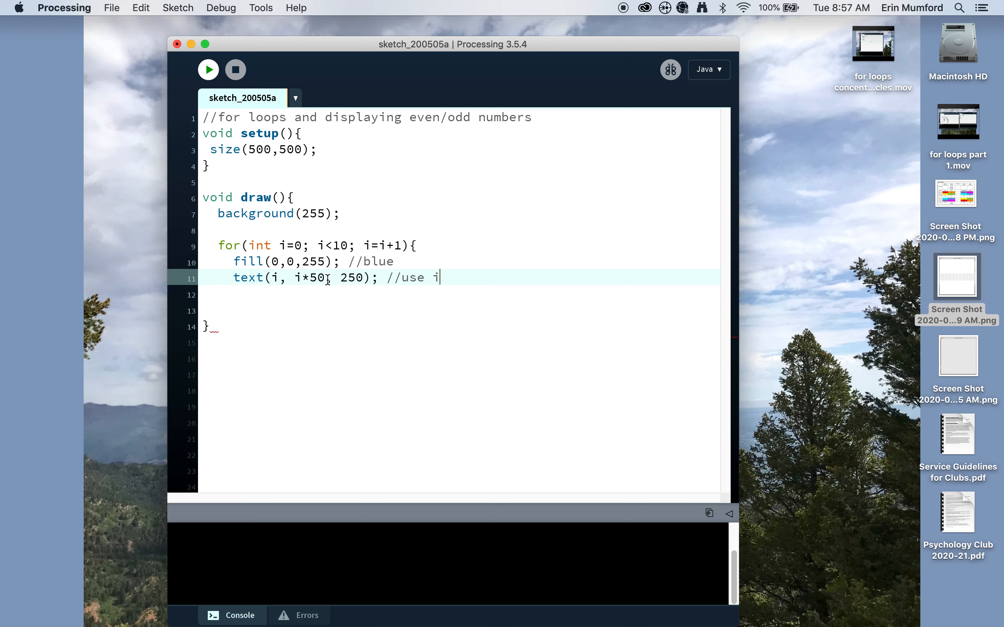
pyautogui.write('*50 to')
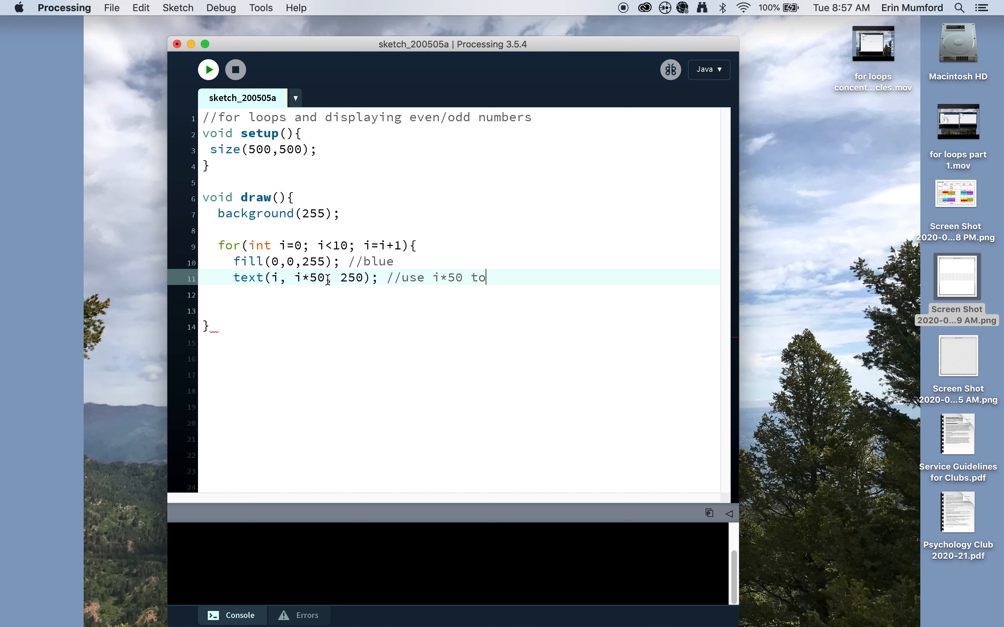
pyautogui.write('space out numbers')
pyautogui.click(459, 295)
pyautogui.write('}')
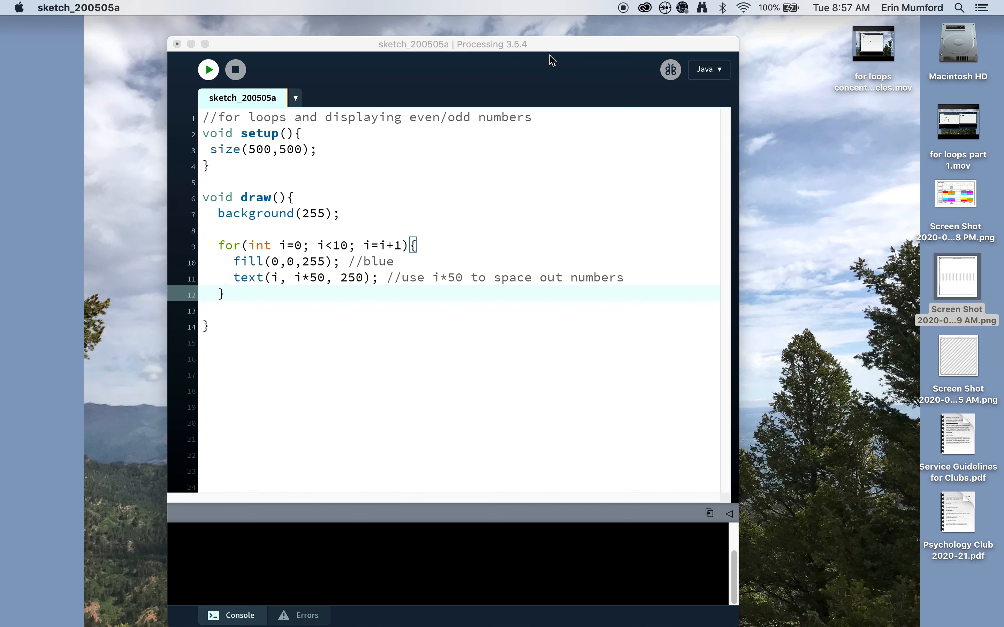
# Run the sketch to preview the blue numbers, stop it, change the increment to i=i+2 and run again
pyautogui.click(208, 69)
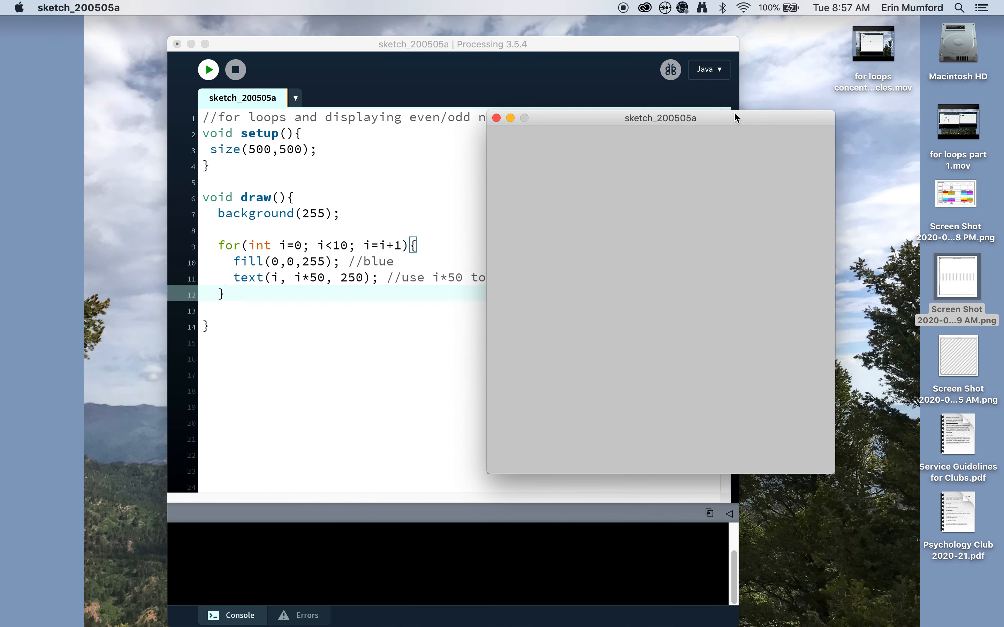
pyautogui.click(208, 69)
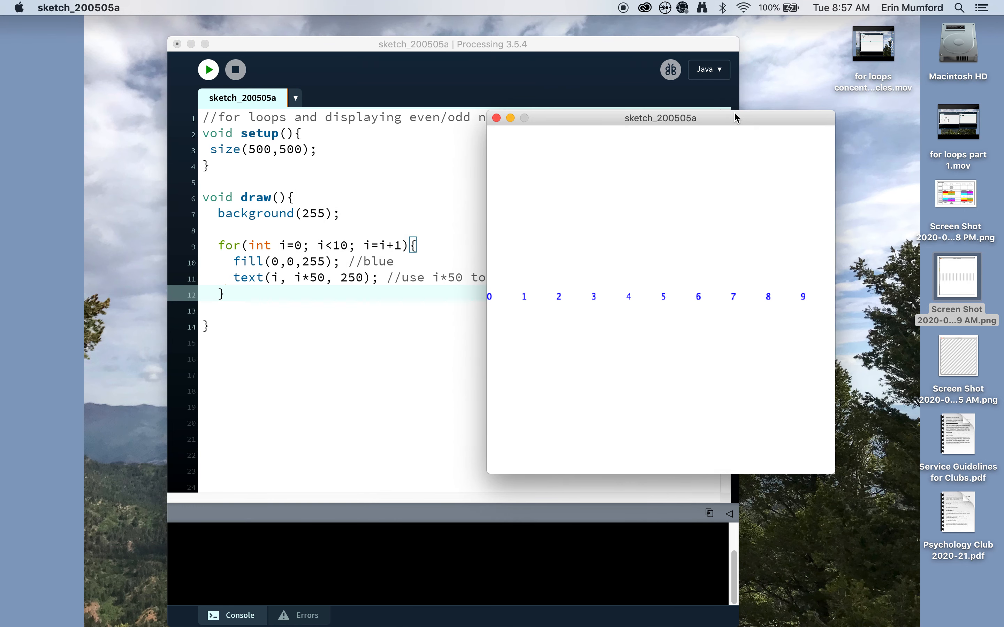
pyautogui.moveTo(499, 304)
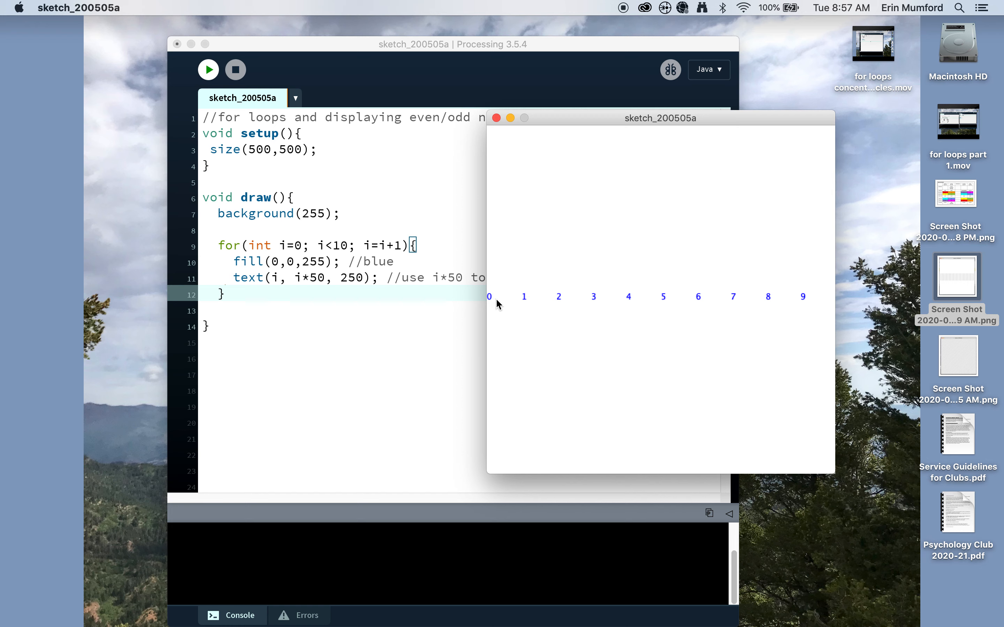
pyautogui.moveTo(499, 302)
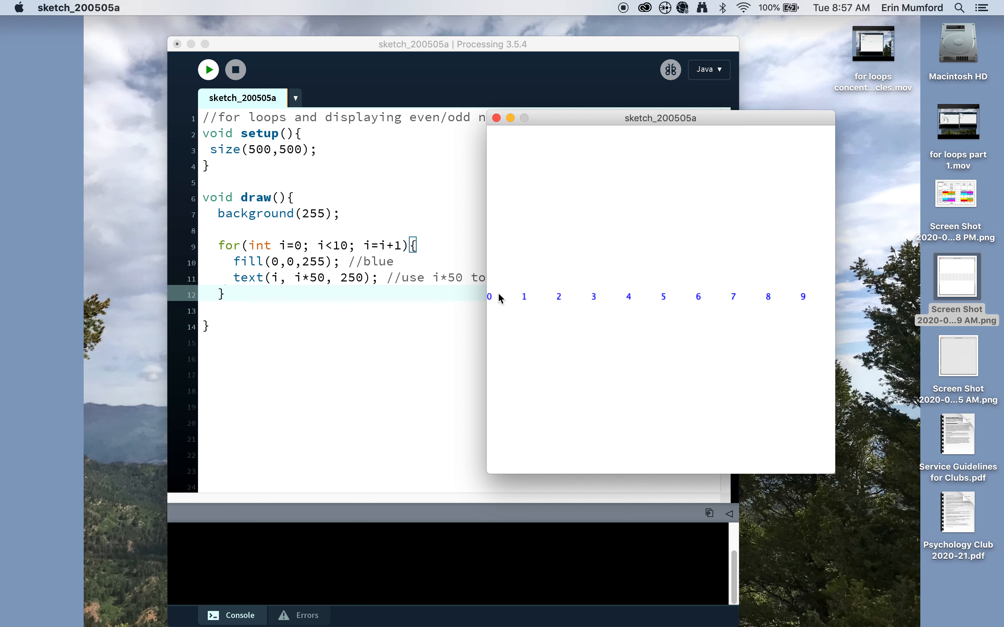
pyautogui.moveTo(493, 118)
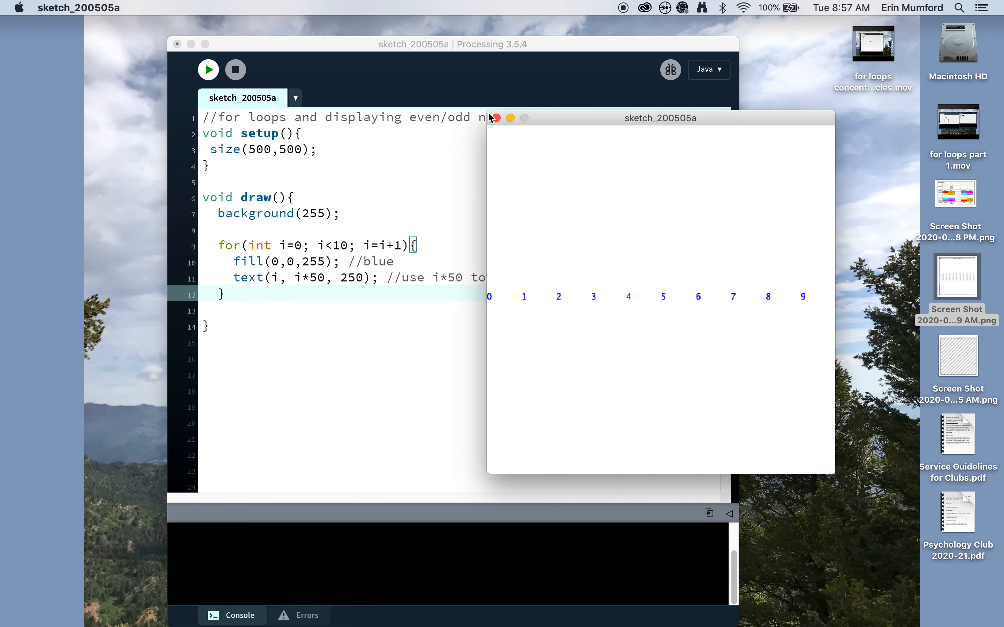
pyautogui.click(493, 118)
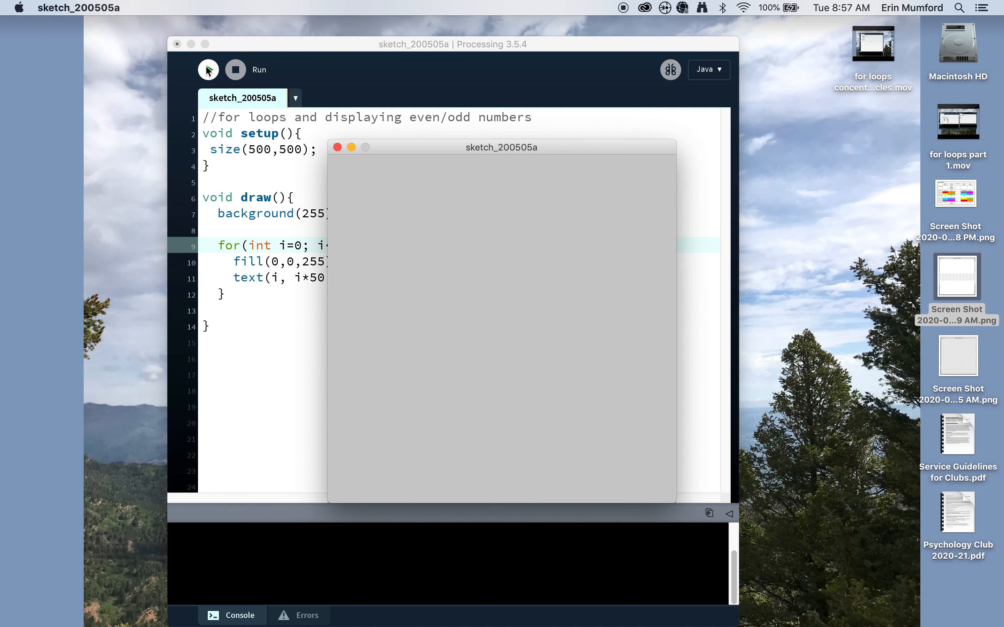
pyautogui.click(337, 147)
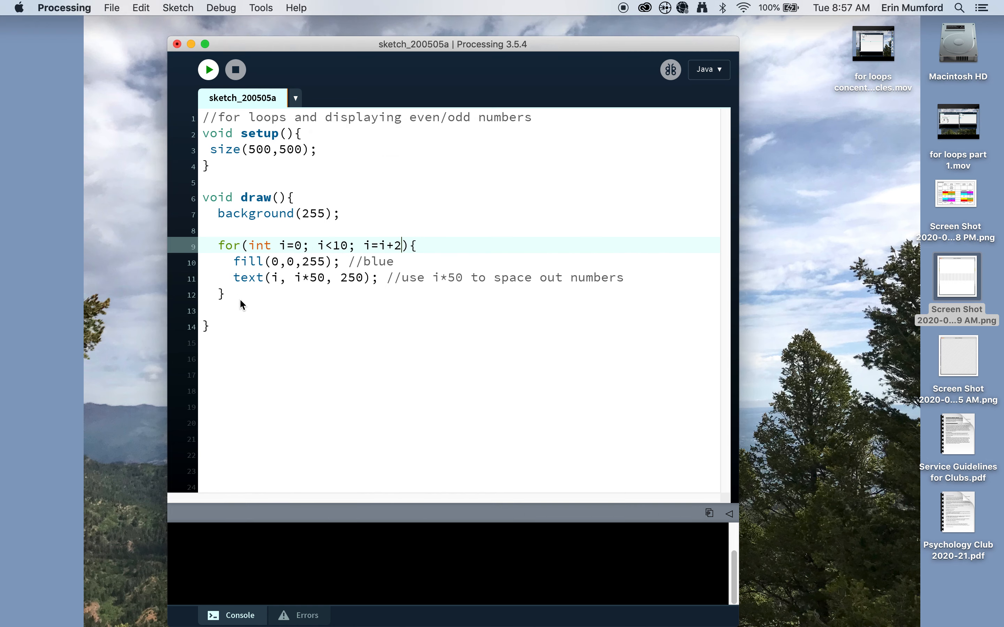
# Write a second loop header for(int i=1; i<10; i=i+2){ for the odd numbers
pyautogui.write('f')
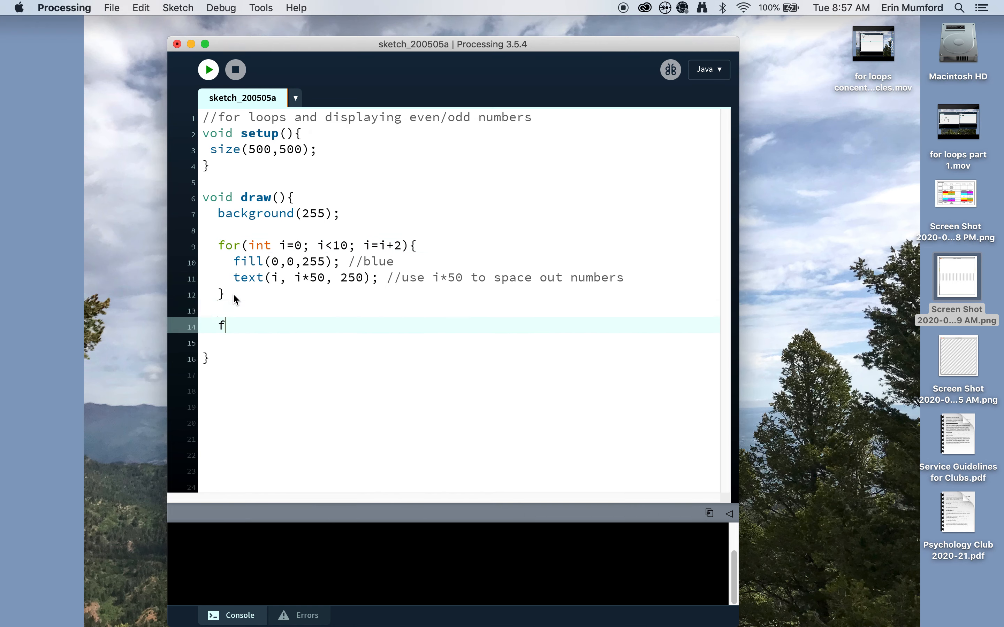
pyautogui.write('or(')
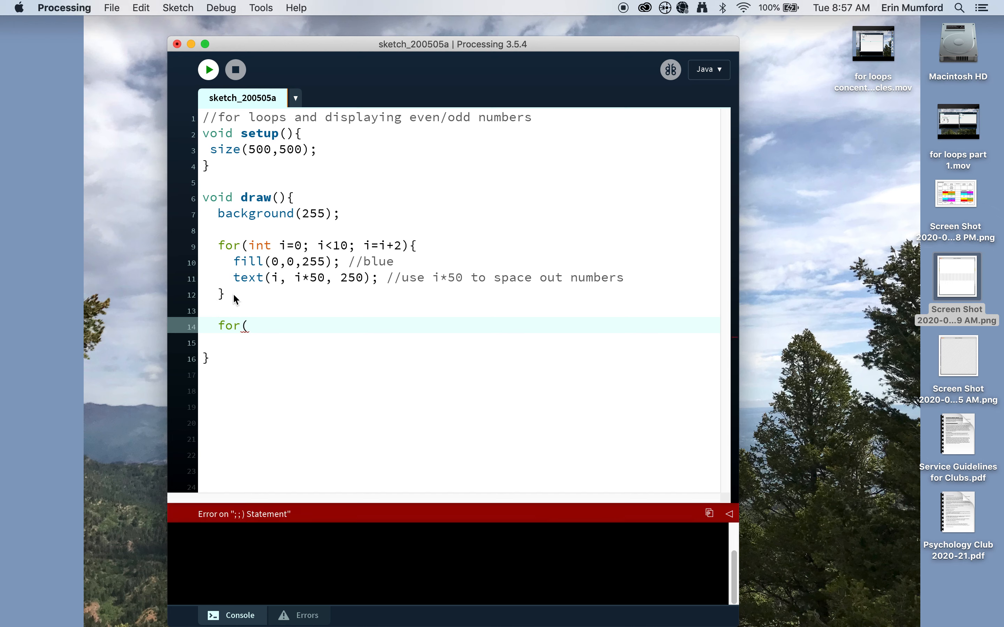
pyautogui.write('int')
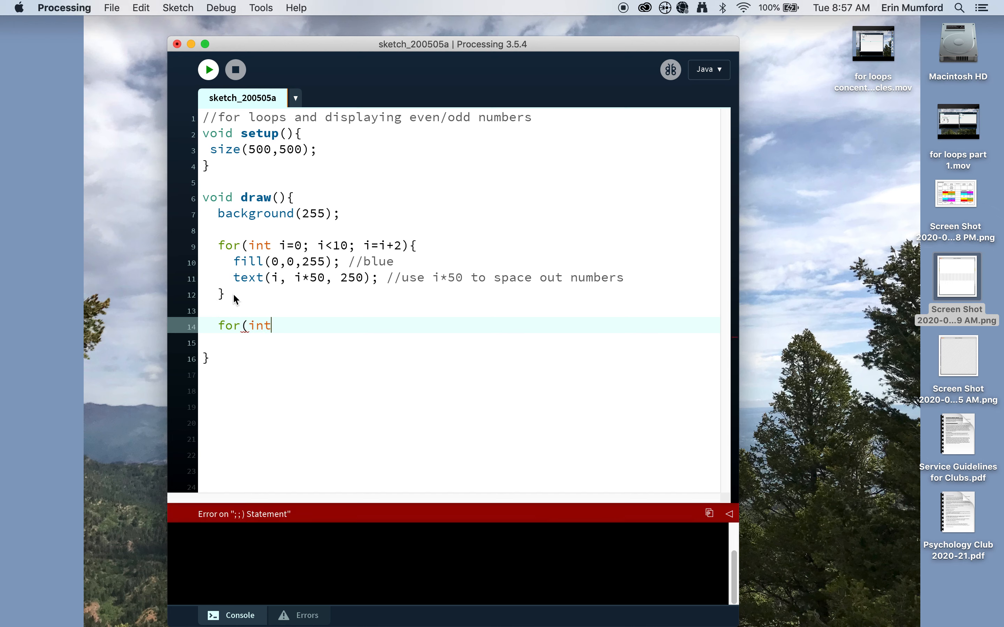
pyautogui.write('i')
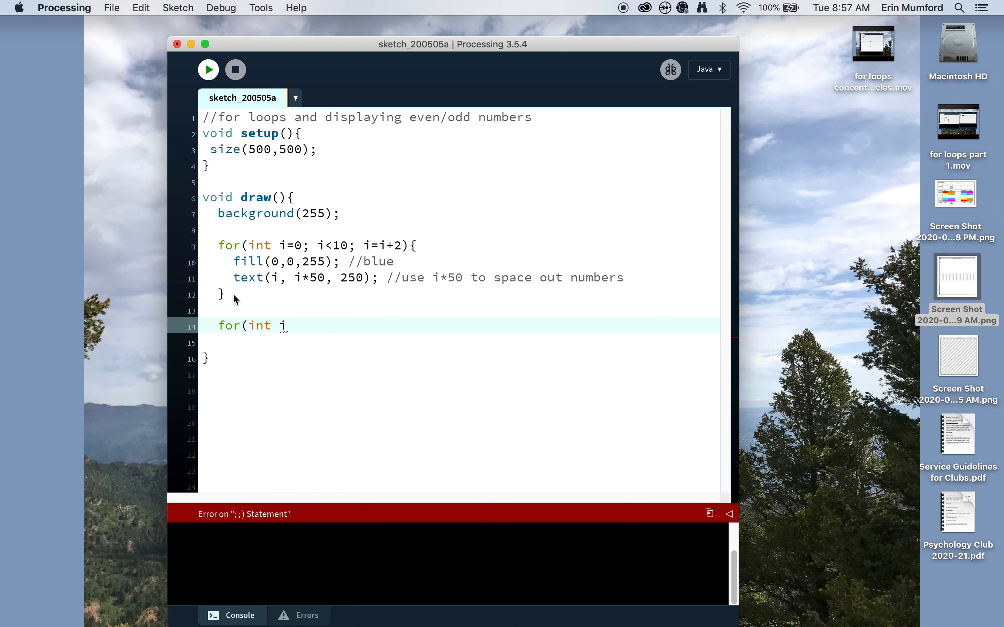
pyautogui.moveTo(301, 253)
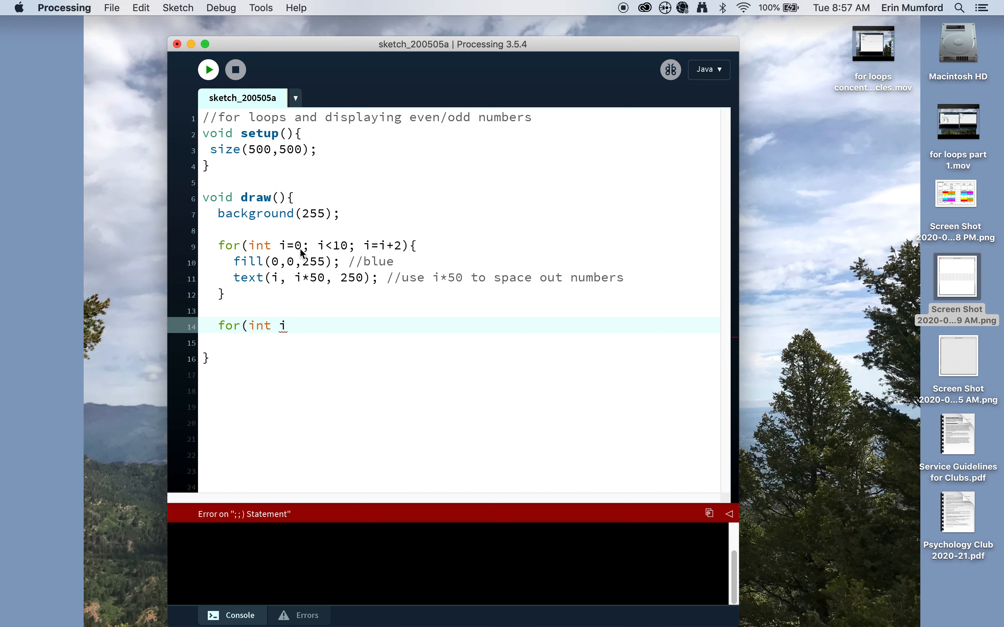
pyautogui.moveTo(402, 252)
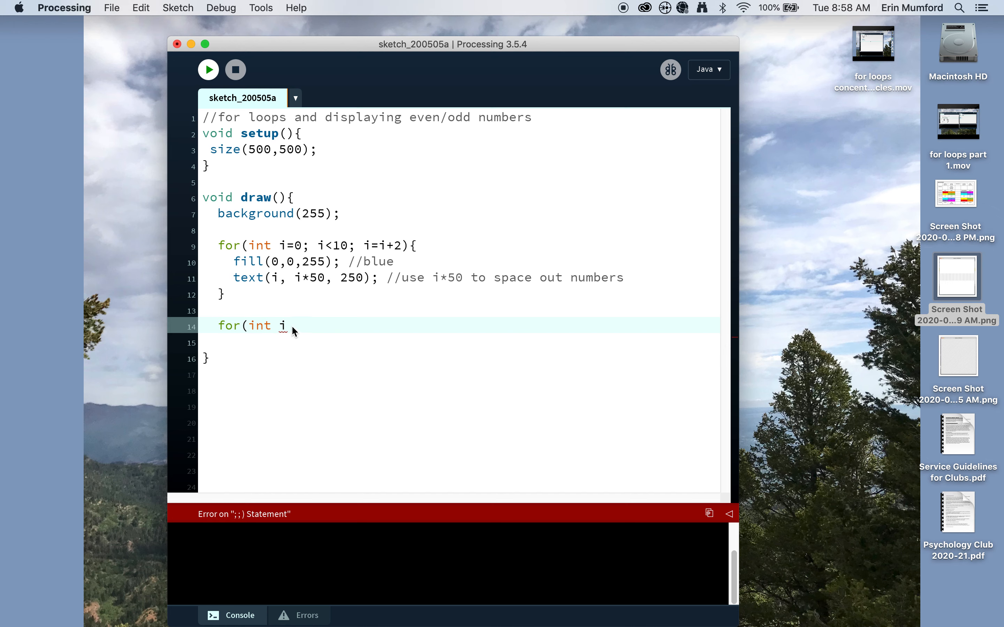
pyautogui.write('=1')
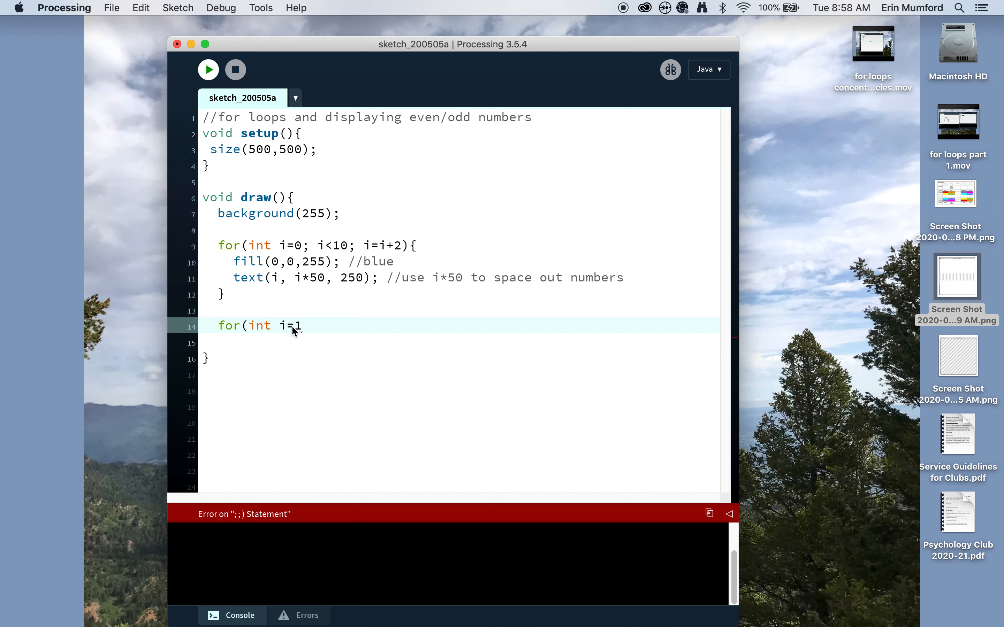
pyautogui.write('; i')
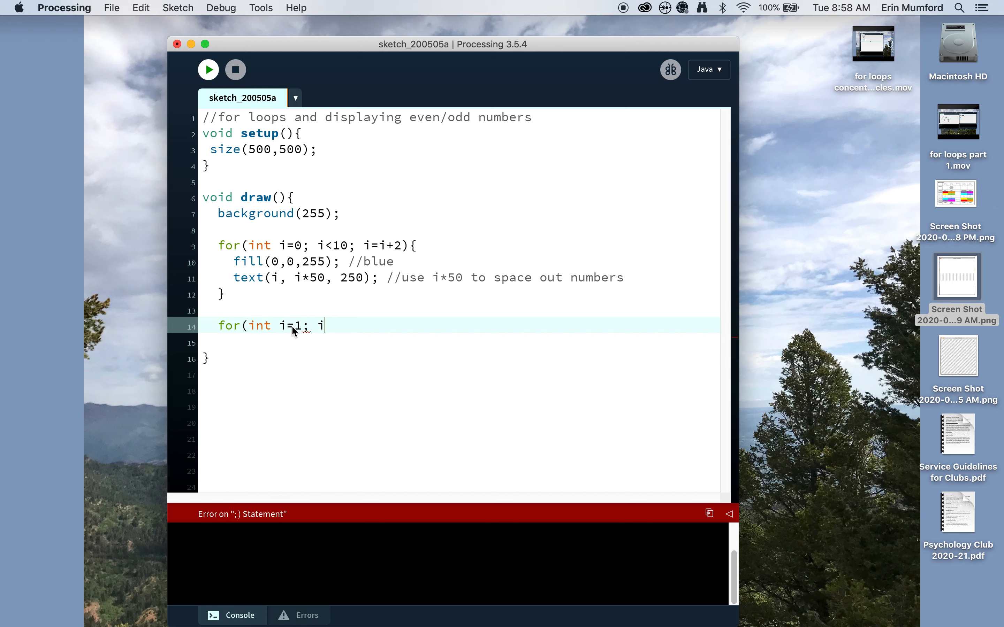
pyautogui.write('<10;')
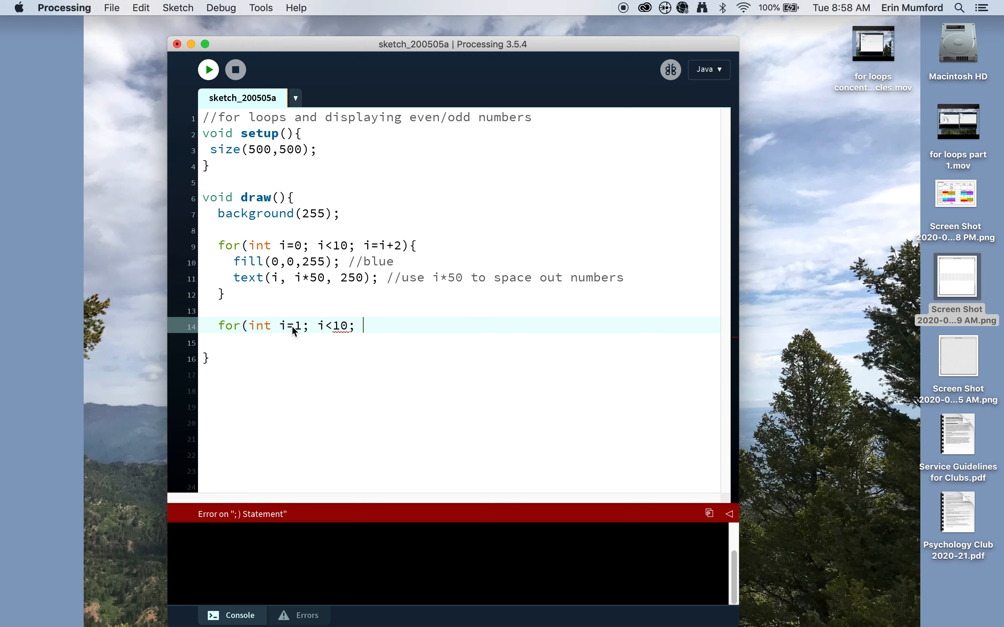
pyautogui.write('i')
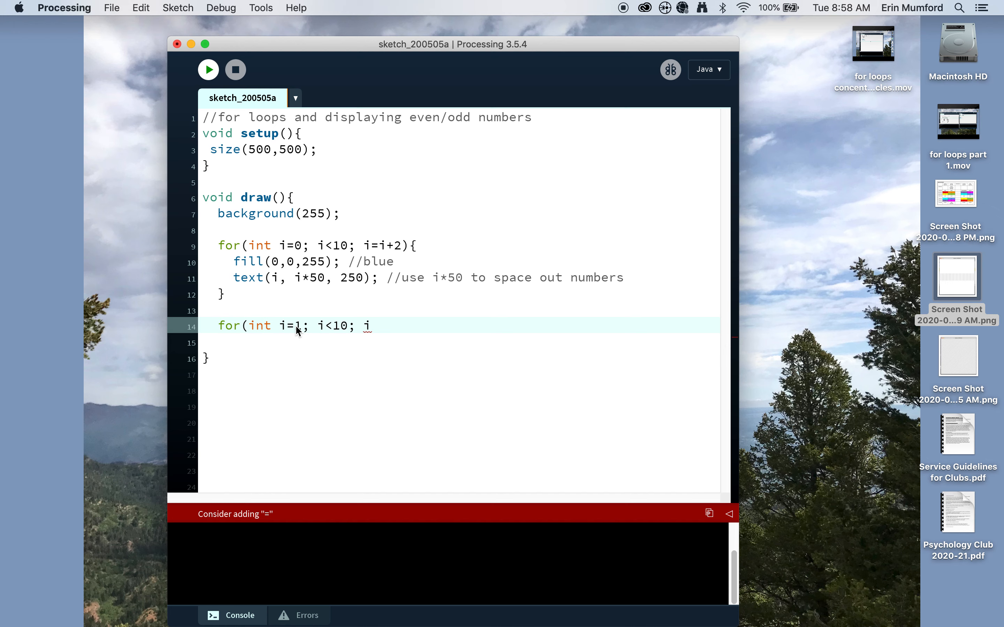
pyautogui.write('=i')
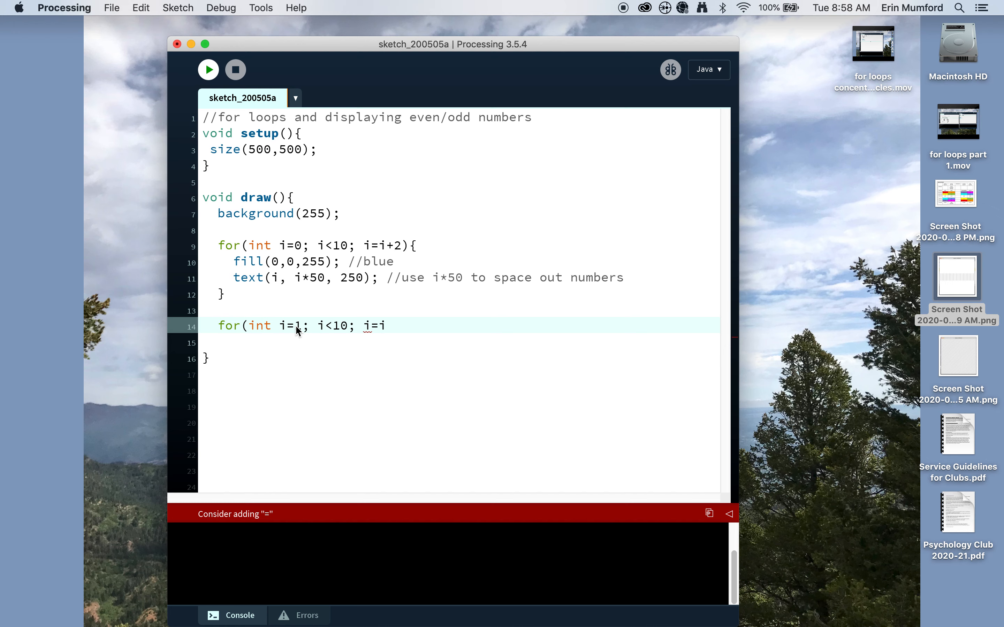
pyautogui.write('+2){')
pyautogui.click(459, 342)
pyautogui.write('fill(')
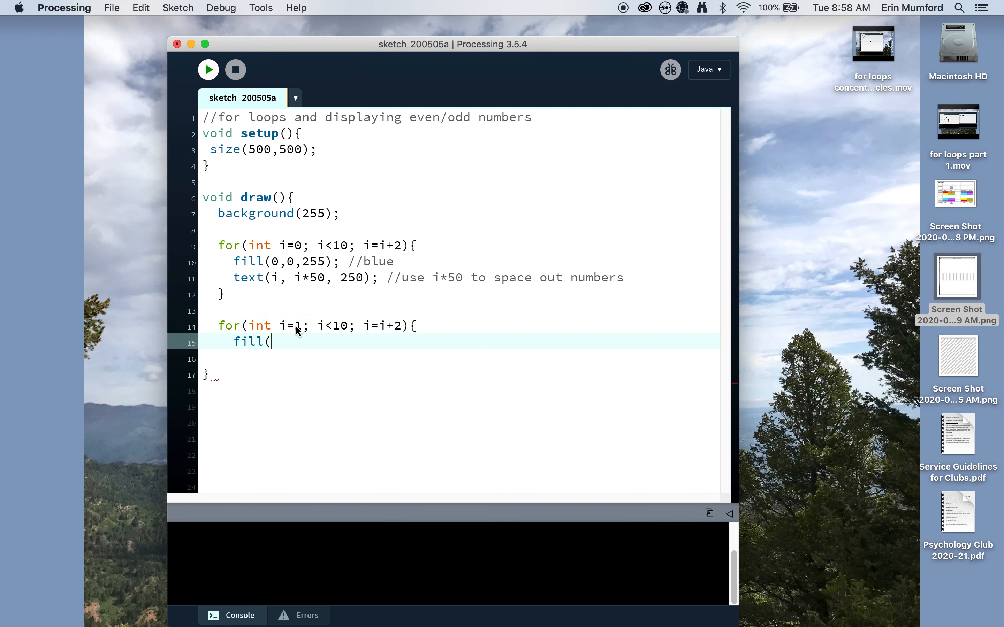
# Set the second loop's fill colour to fill(255,0,0); with a //red comment
pyautogui.write('255,0,0')
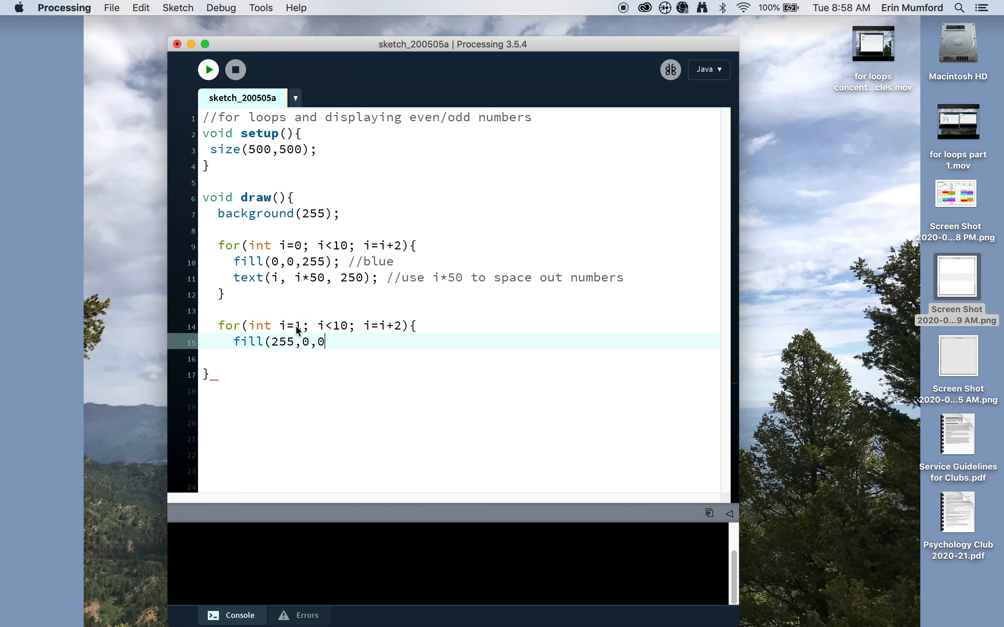
pyautogui.write('); //red')
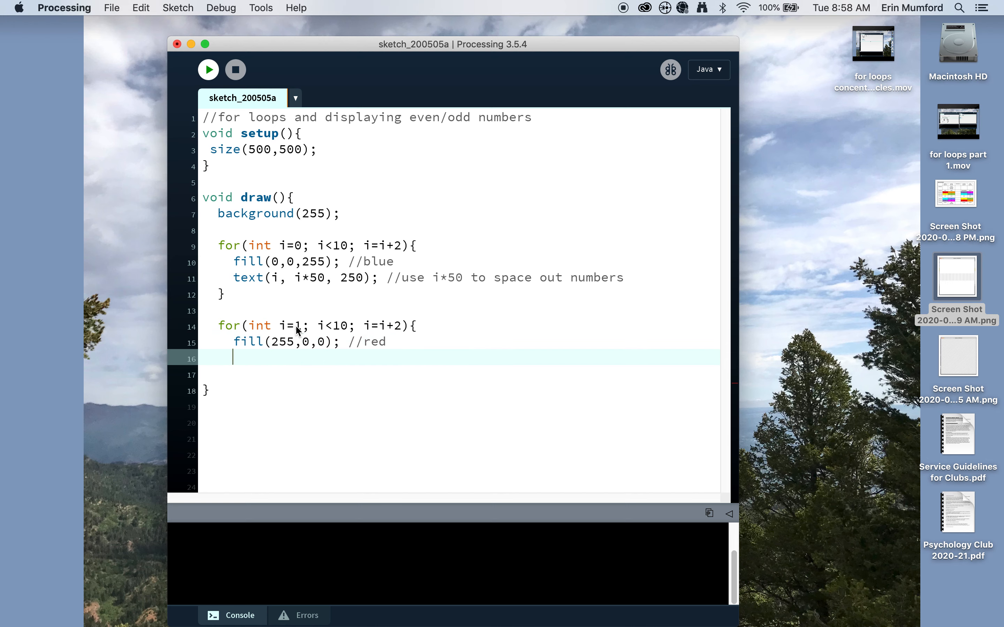
# Draw the odd numbers with text(i, i*50, 250); and run the sketch with both loops
pyautogui.write('text(')
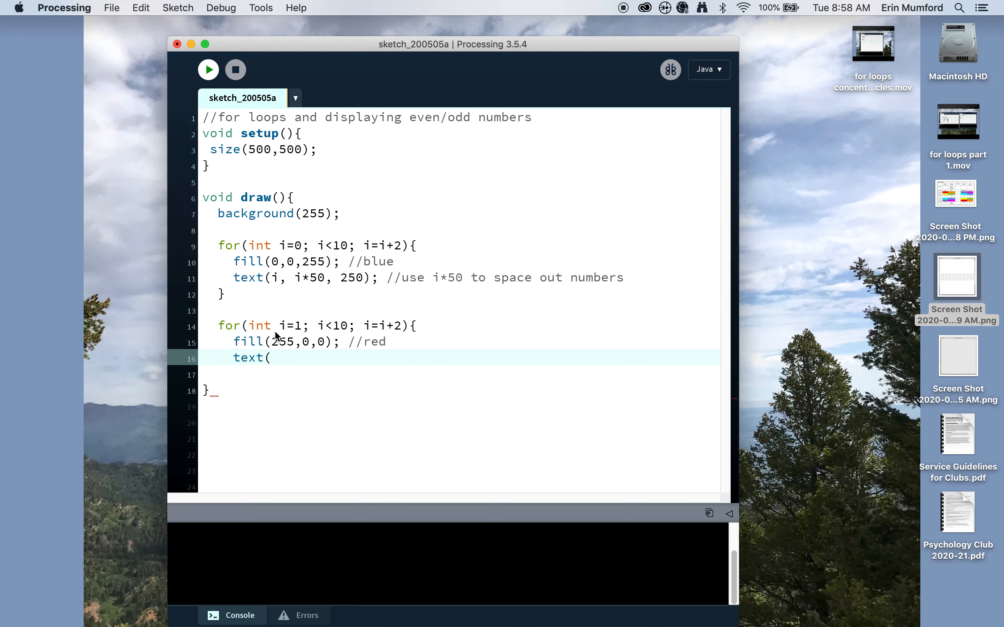
pyautogui.write('i,')
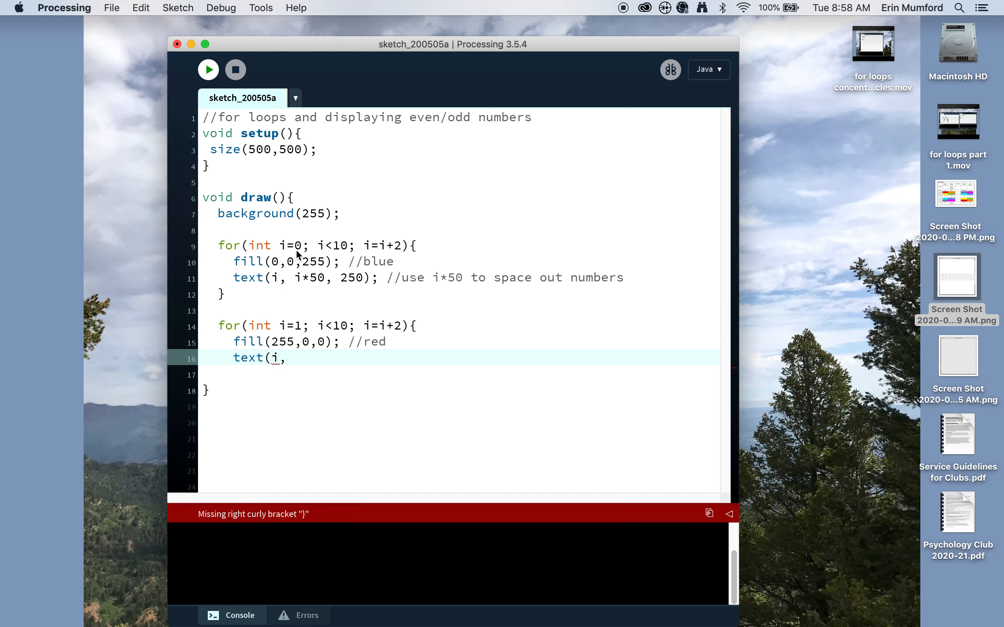
pyautogui.moveTo(303, 370)
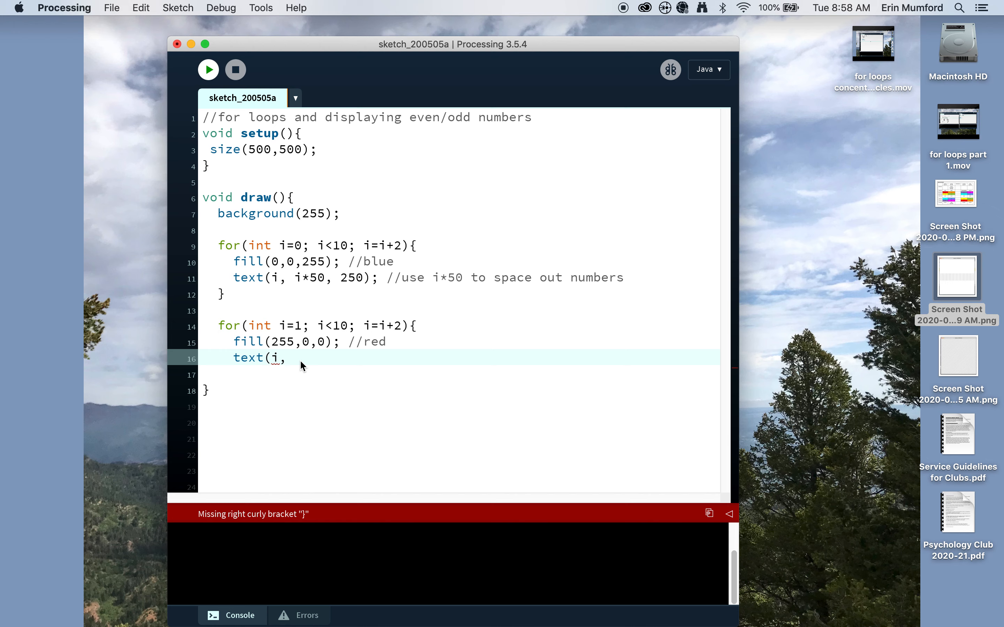
pyautogui.write('i')
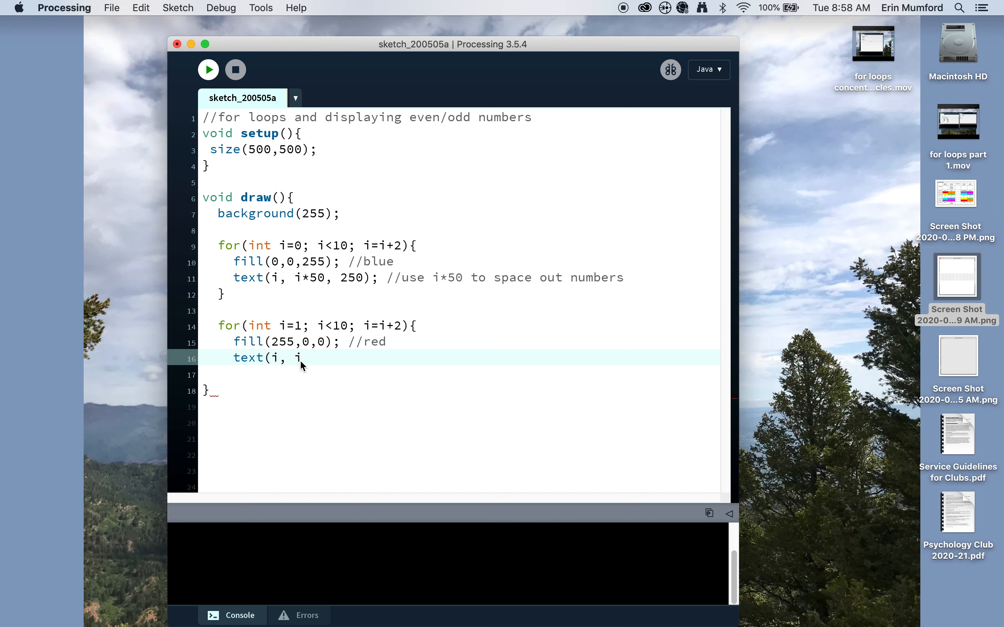
pyautogui.write('*50')
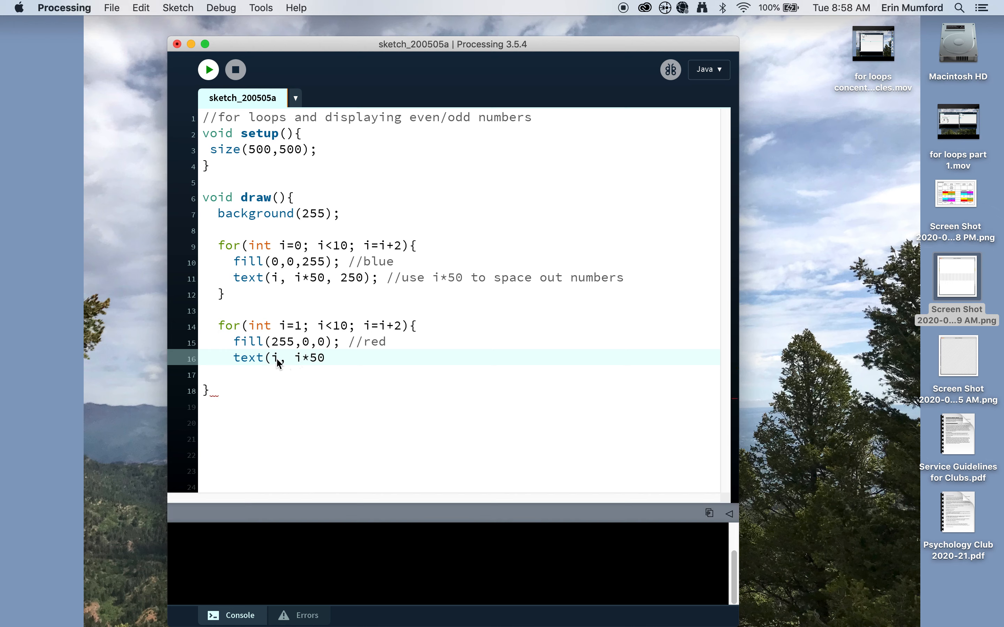
pyautogui.moveTo(302, 365)
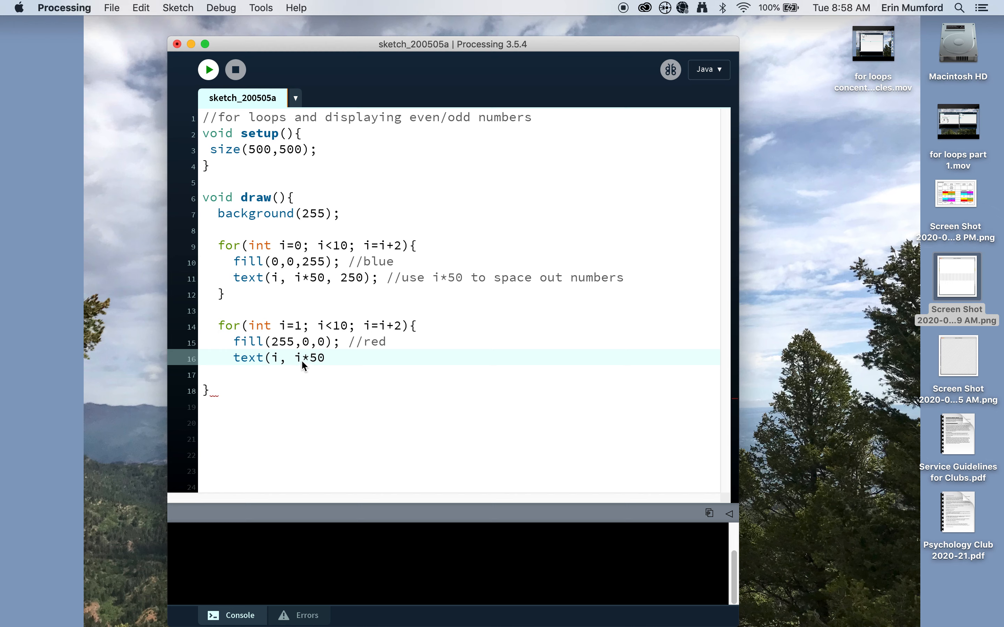
pyautogui.moveTo(300, 364)
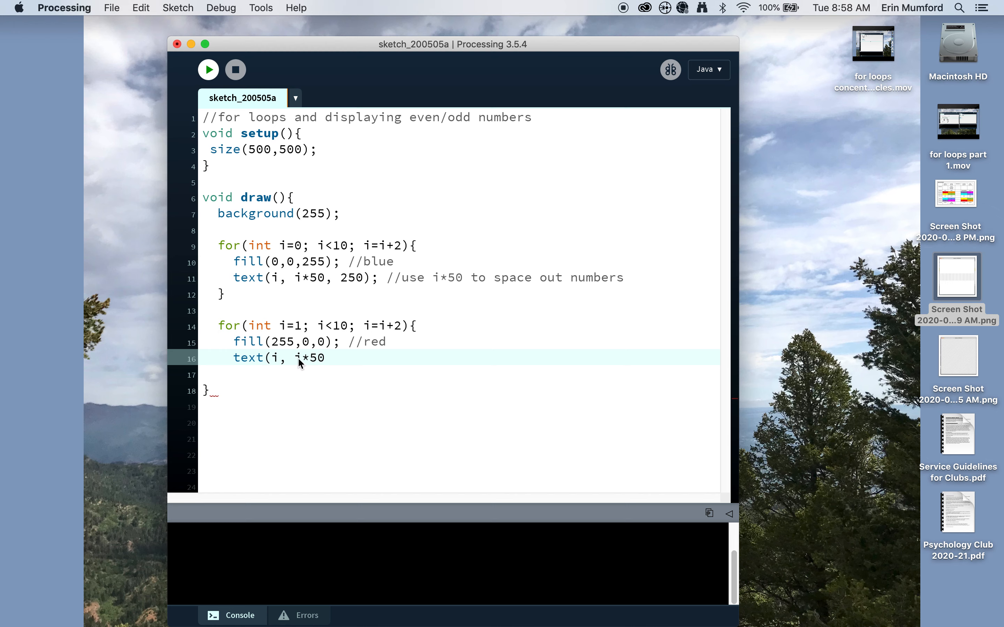
pyautogui.write(',')
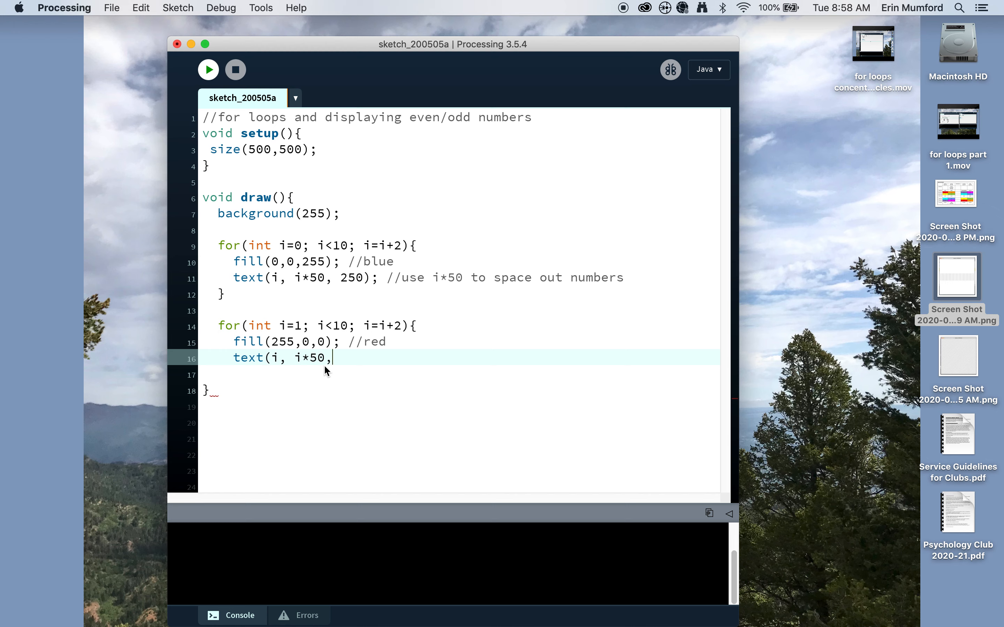
pyautogui.write('250);')
pyautogui.click(461, 374)
pyautogui.write('}')
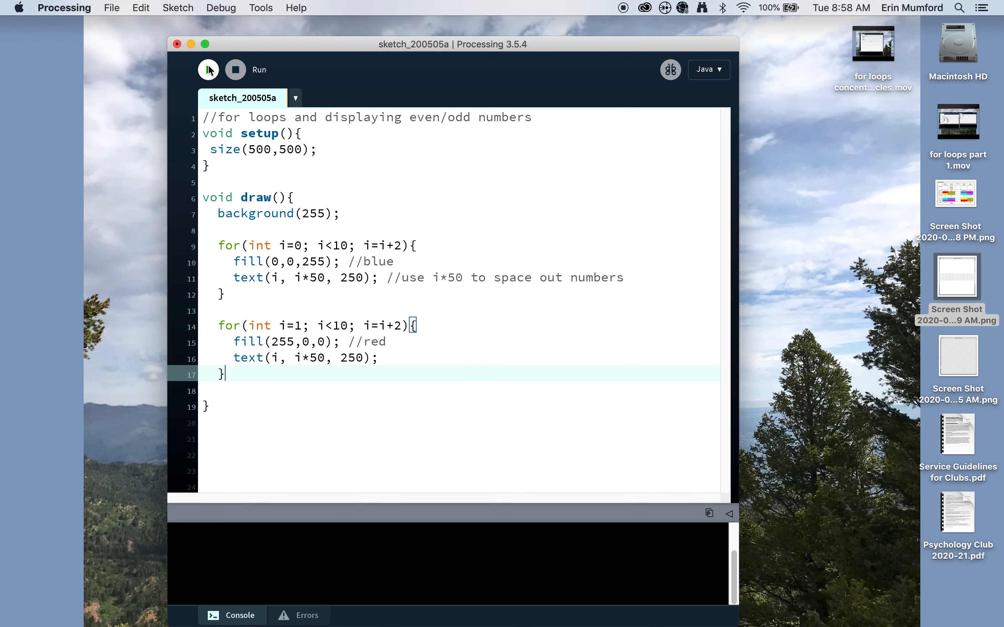
pyautogui.click(208, 70)
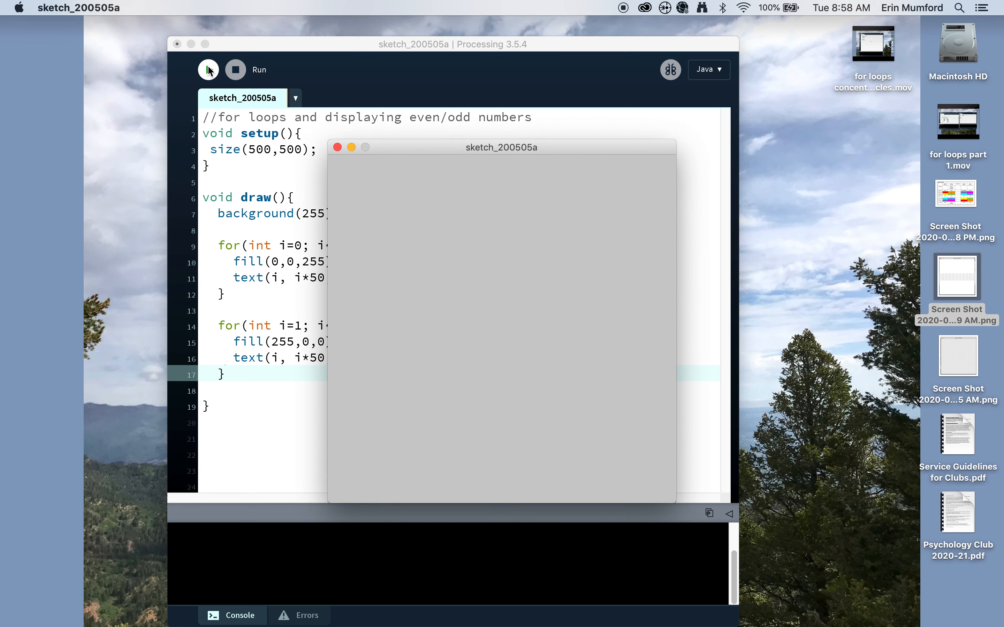